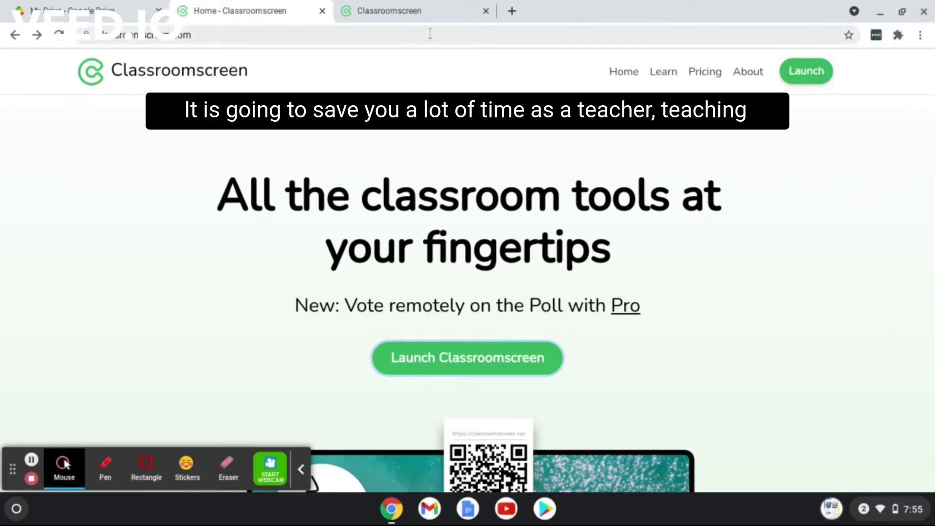
# Launch the classroom screen with its widget bar over the Brandenburg Gate background
pyautogui.click(466, 357)
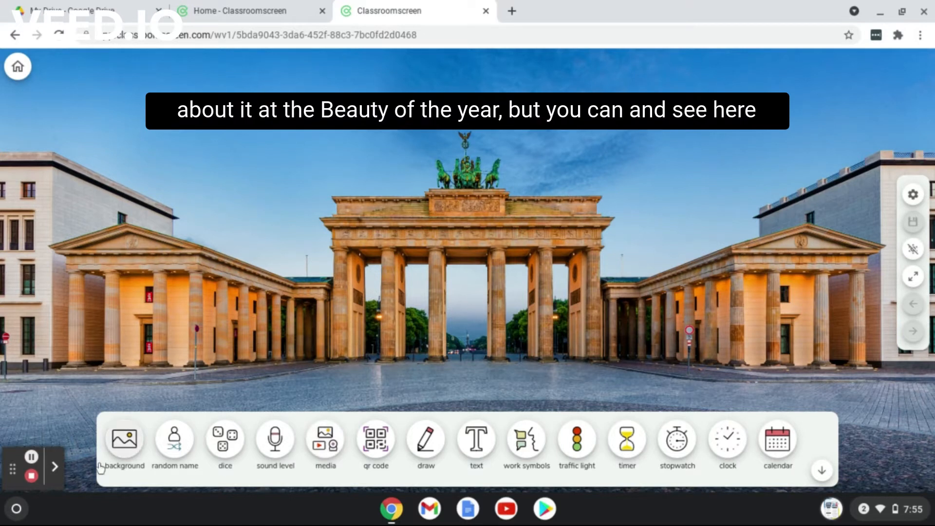
pyautogui.moveTo(473, 209)
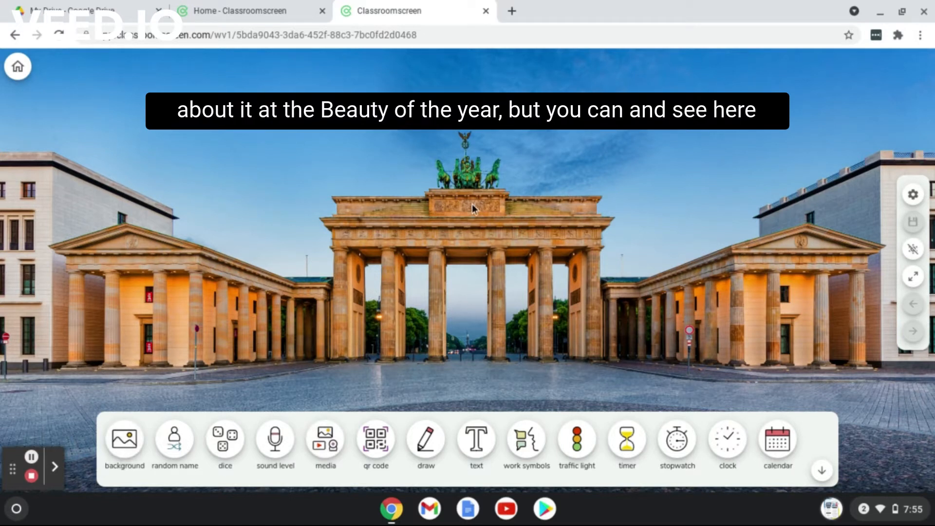
pyautogui.moveTo(482, 222)
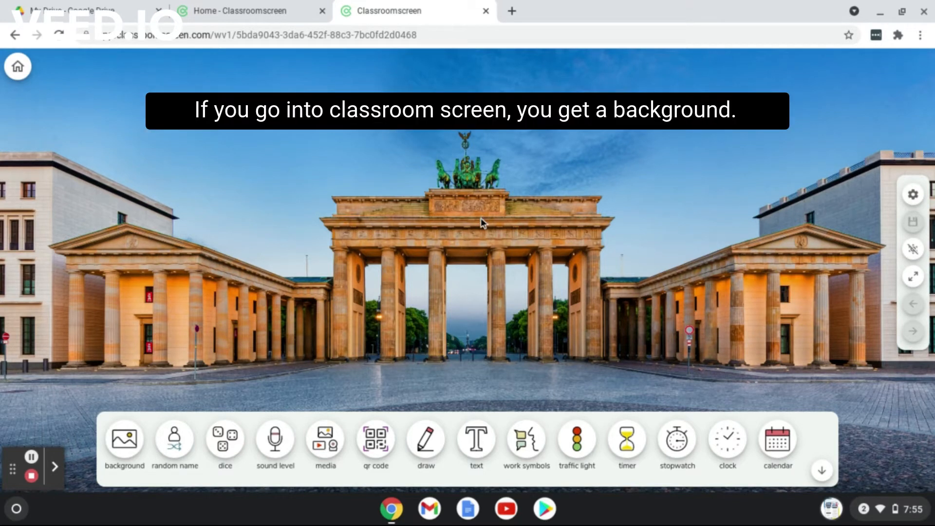
pyautogui.moveTo(647, 251)
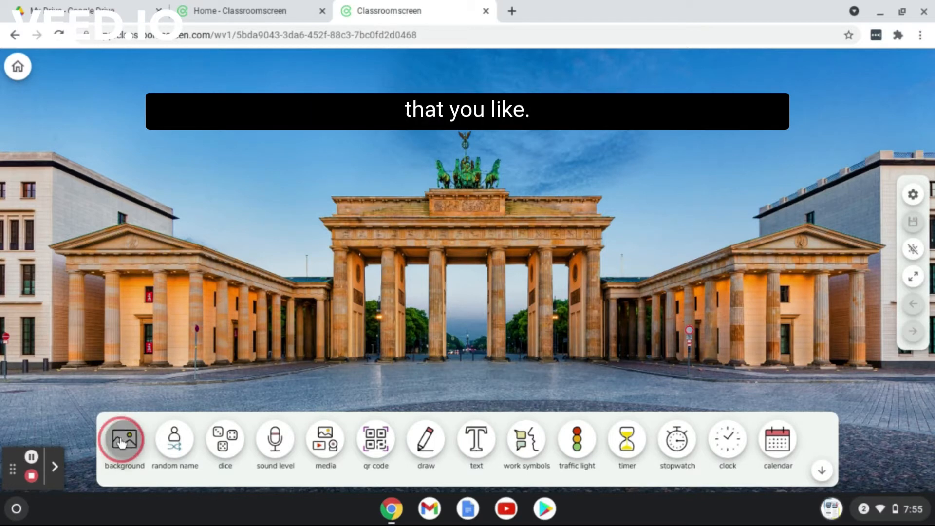
# Change the screen background to the open-book photo from the Photos gallery
pyautogui.click(123, 440)
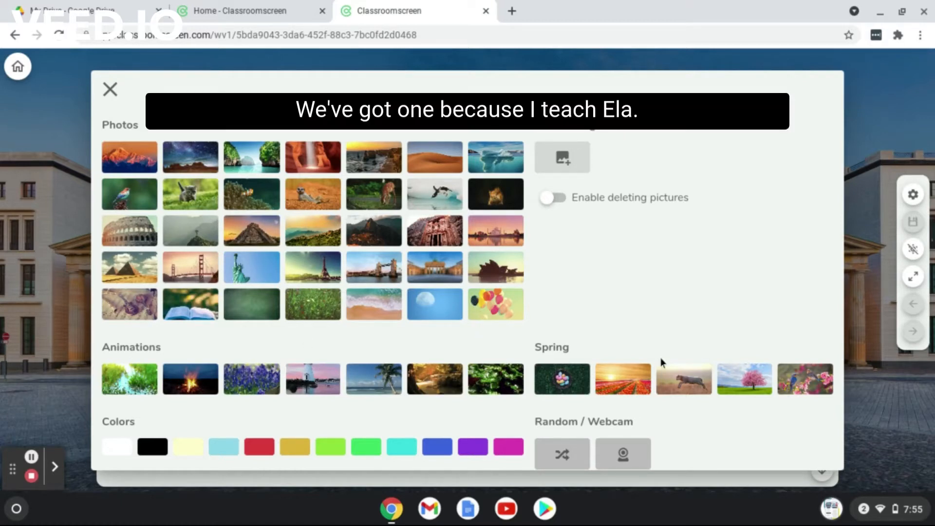
pyautogui.moveTo(176, 318)
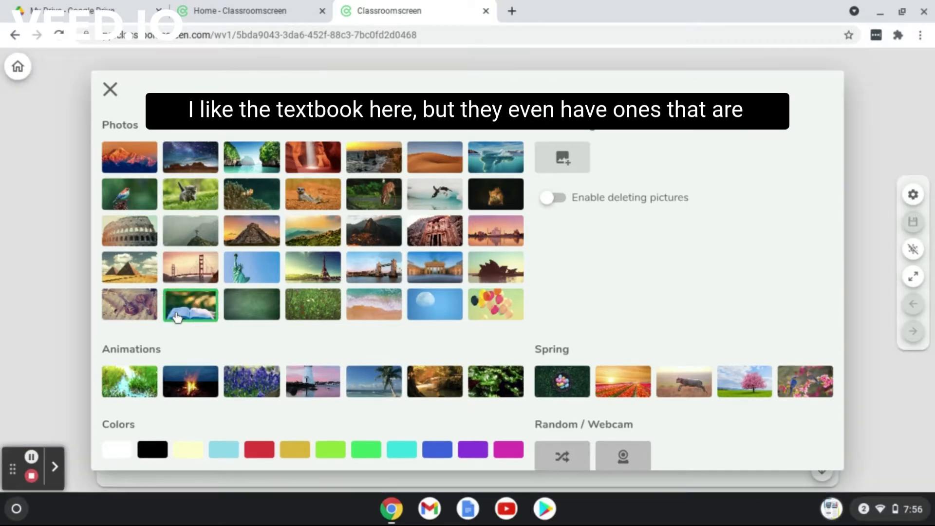
pyautogui.click(190, 304)
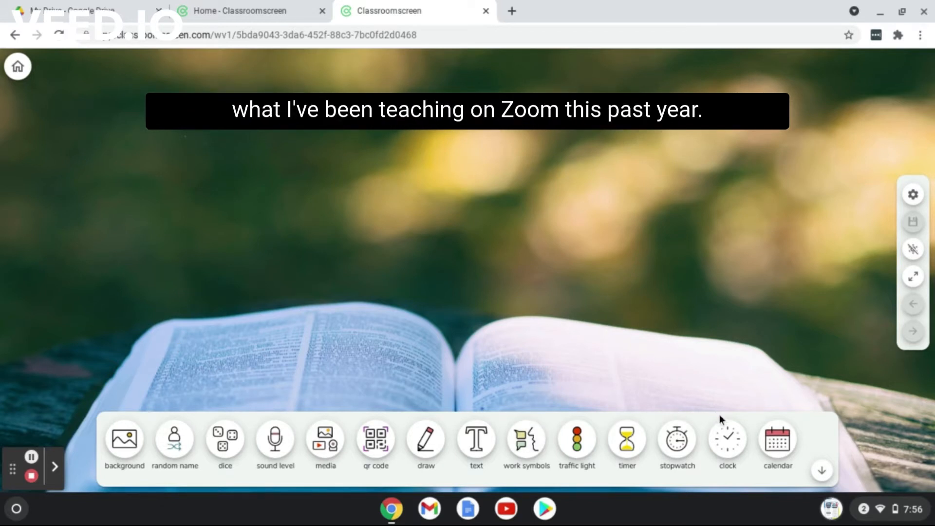
pyautogui.moveTo(586, 87)
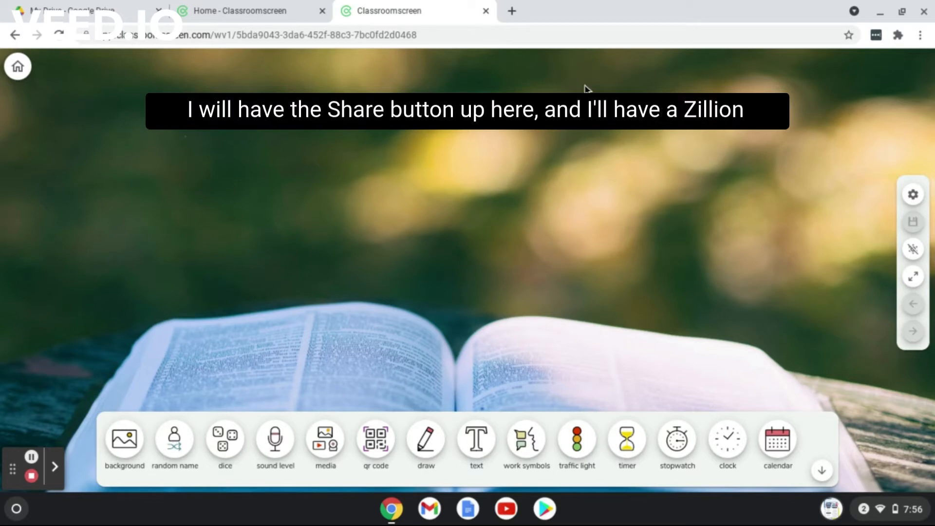
pyautogui.moveTo(615, 7)
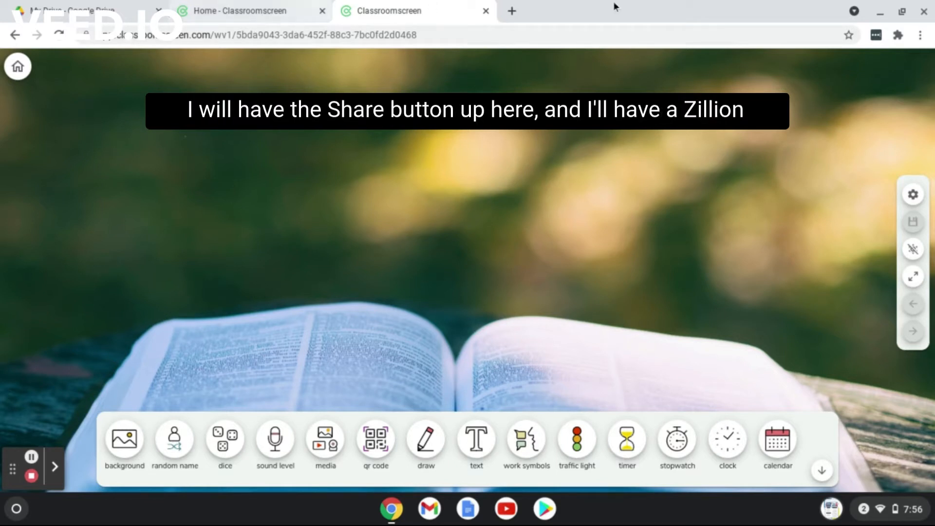
pyautogui.moveTo(685, 51)
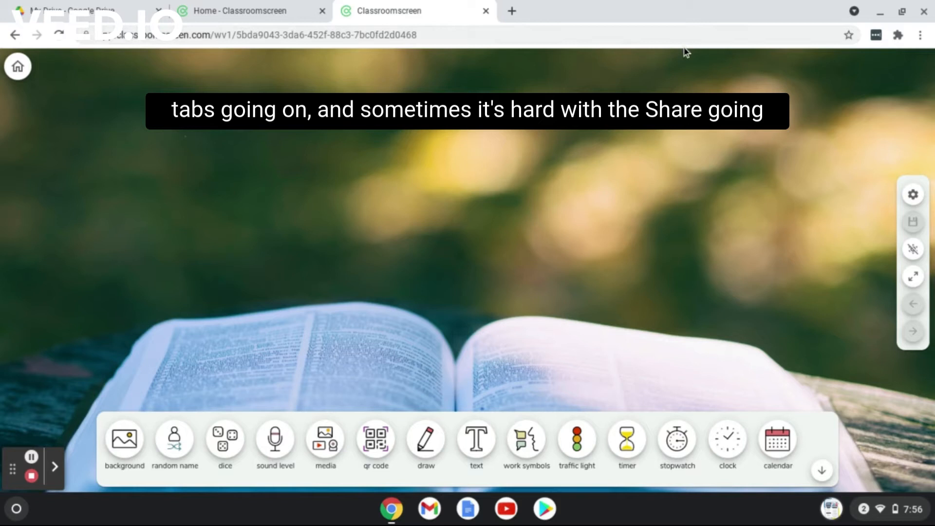
pyautogui.moveTo(447, 71)
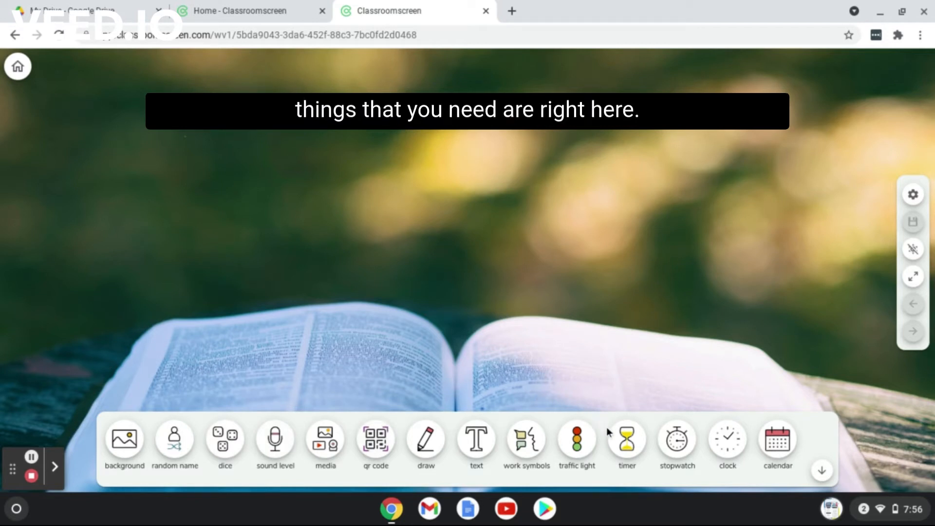
# Add a random name picker widget to the open-book screen
pyautogui.click(173, 439)
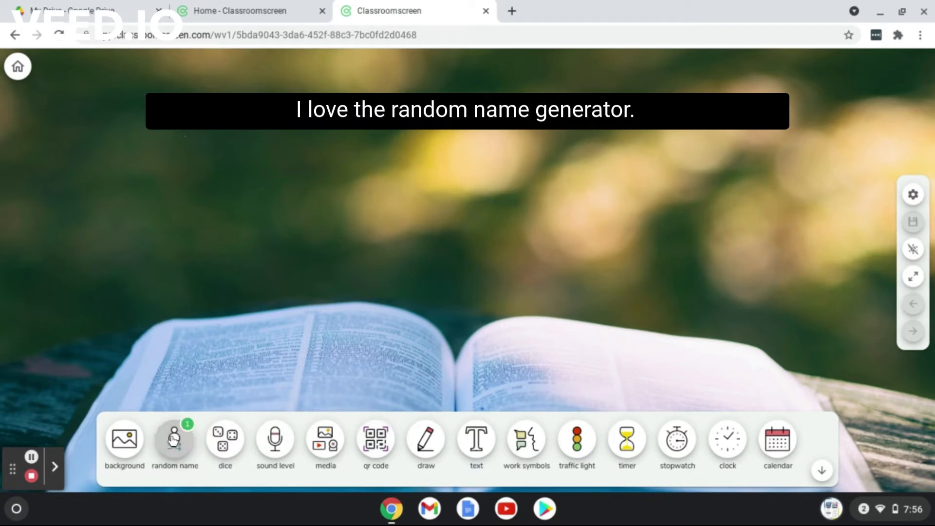
# Enter the student names Sarah, Liam and Sam into the random name picker
pyautogui.click(174, 445)
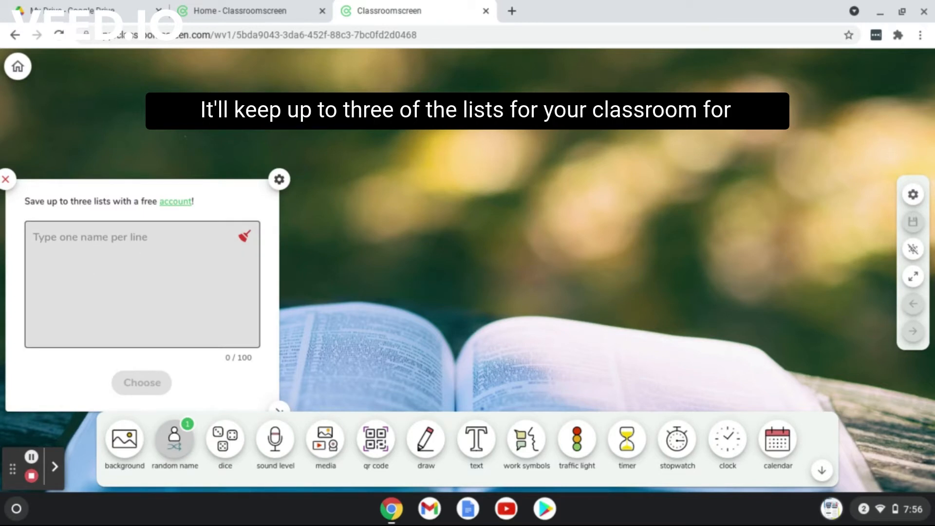
pyautogui.click(136, 248)
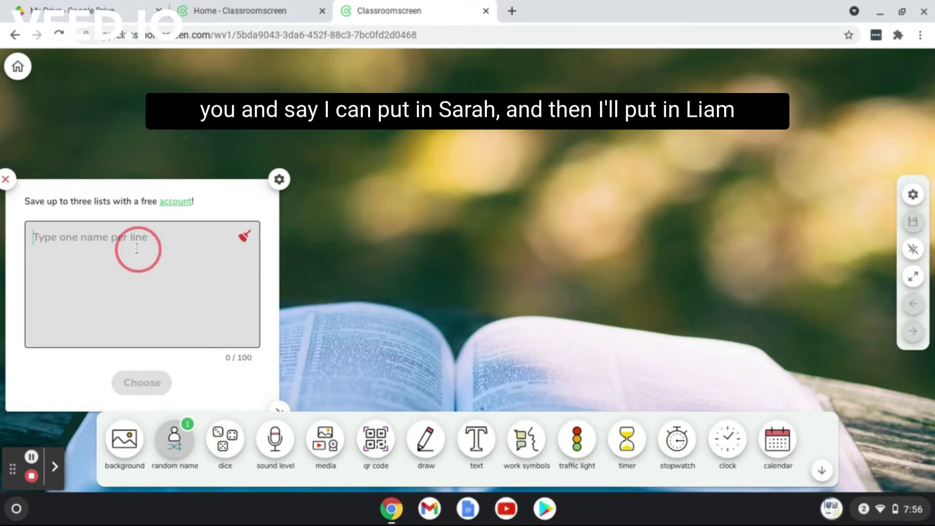
pyautogui.write('Sara')
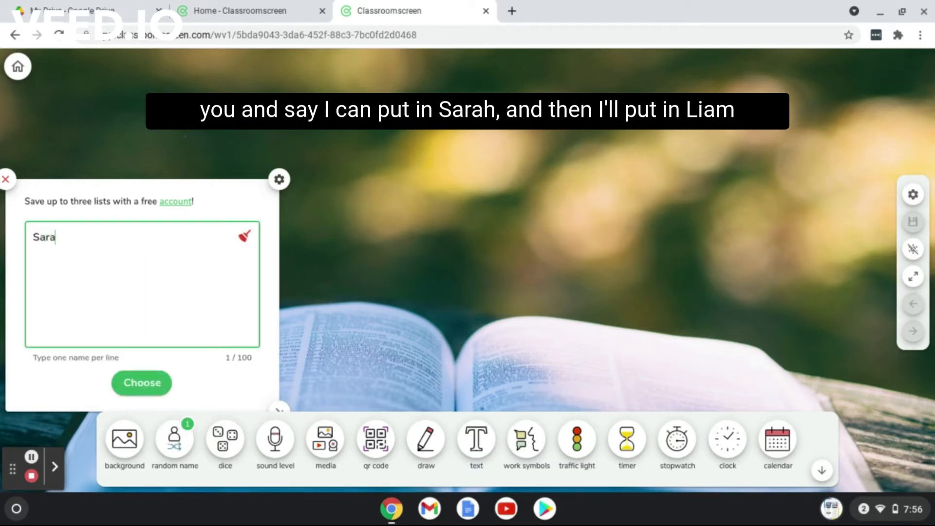
pyautogui.write('h')
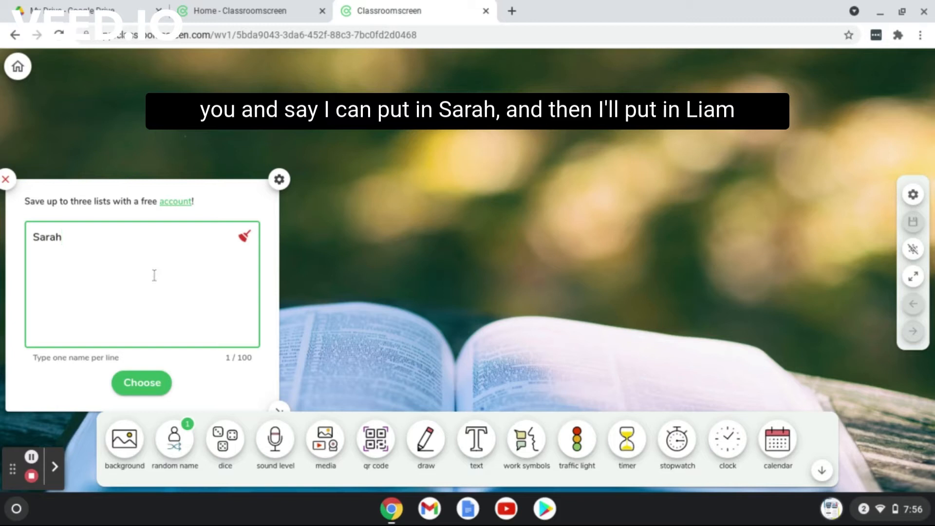
pyautogui.write('Liam')
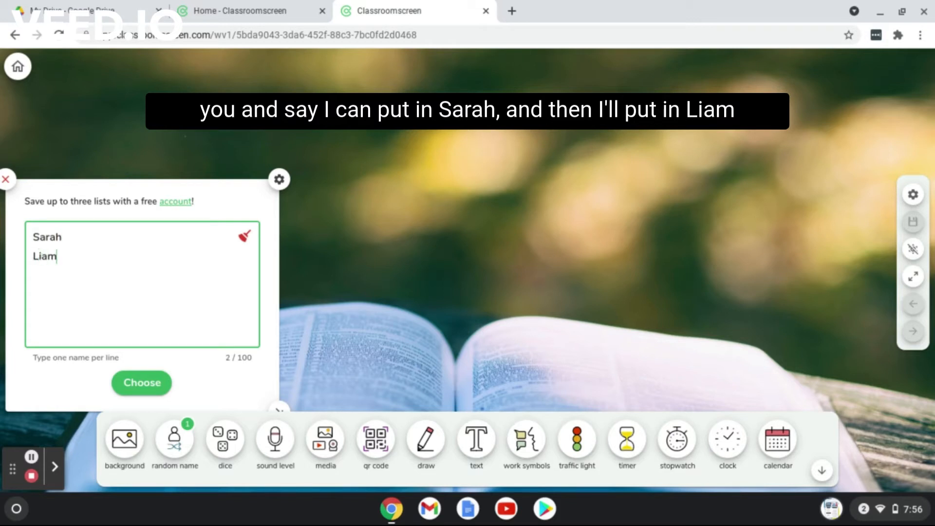
pyautogui.write('Sam')
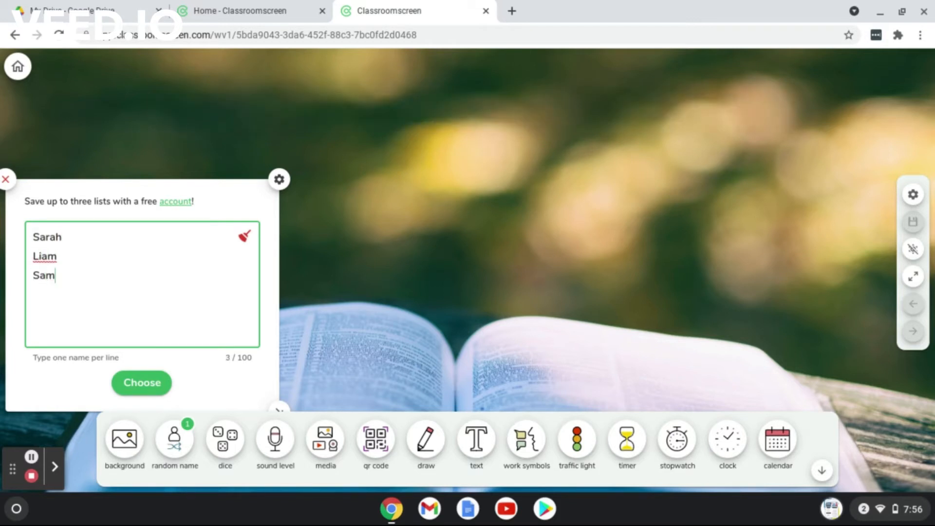
# Draw a random name from the list (Sarah), then close the name picker
pyautogui.click(142, 383)
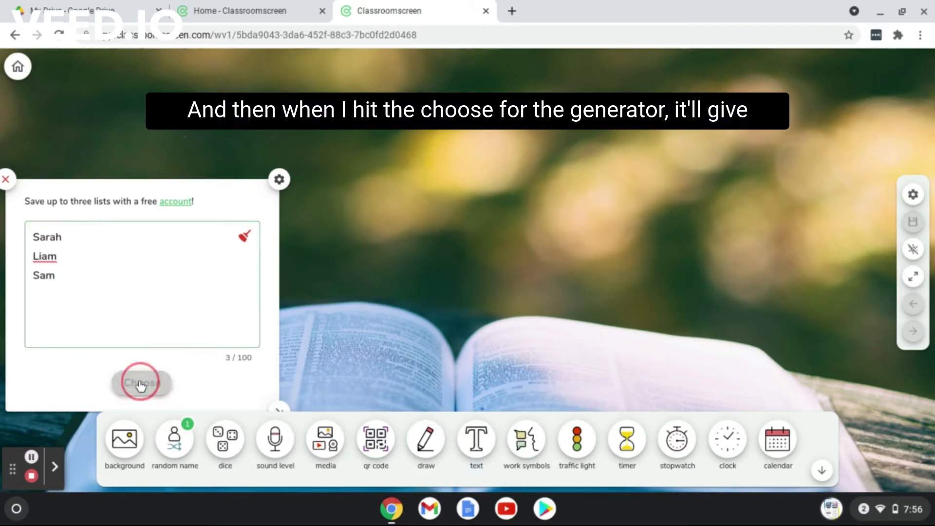
pyautogui.click(141, 382)
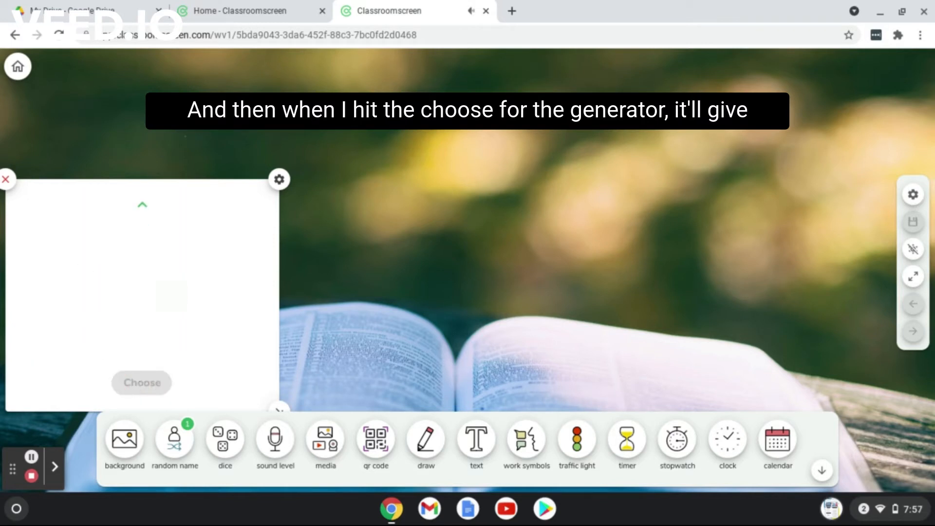
pyautogui.click(141, 383)
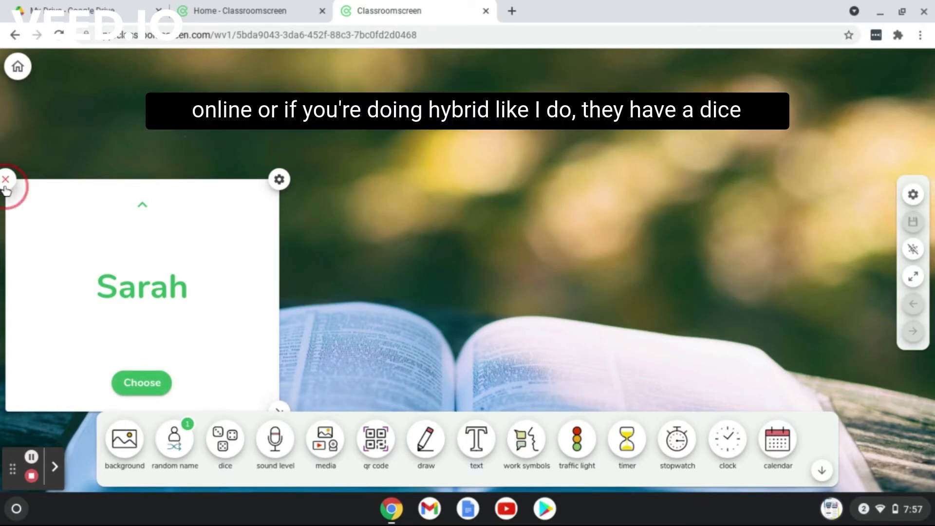
pyautogui.click(6, 179)
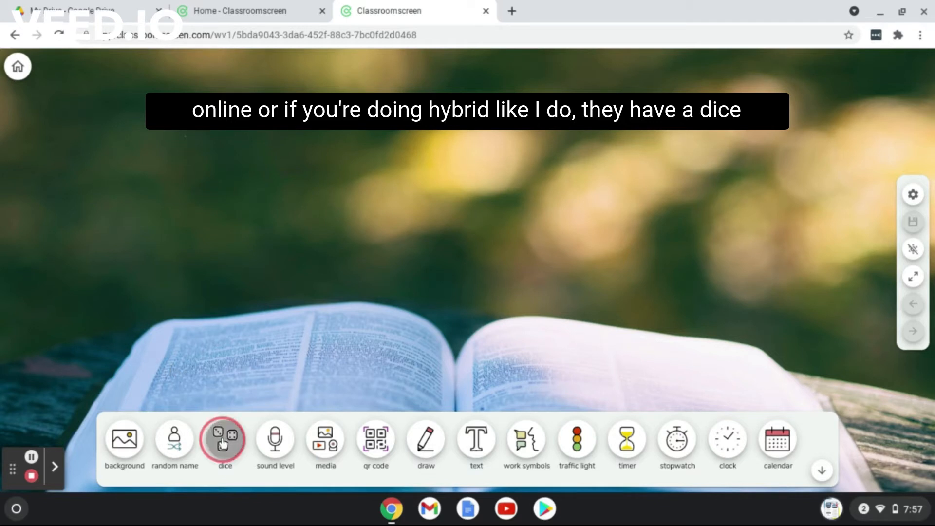
pyautogui.click(224, 440)
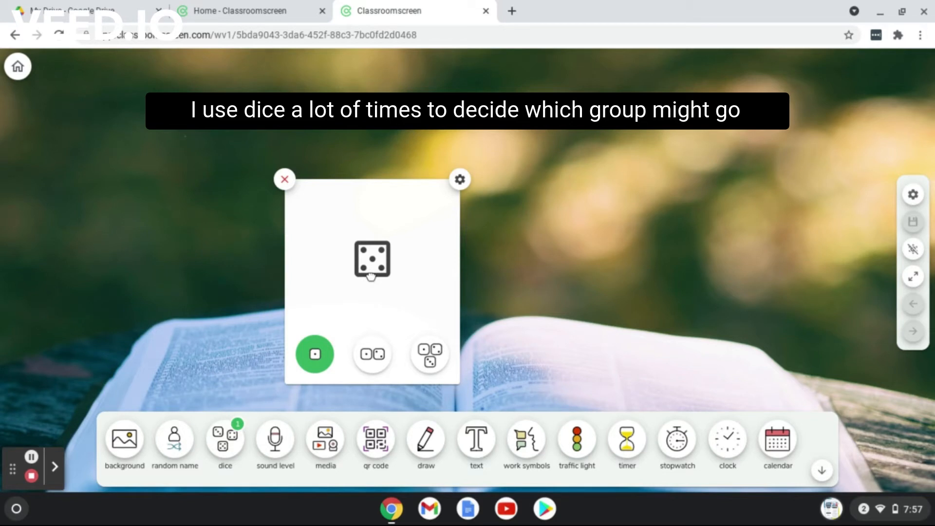
pyautogui.click(371, 354)
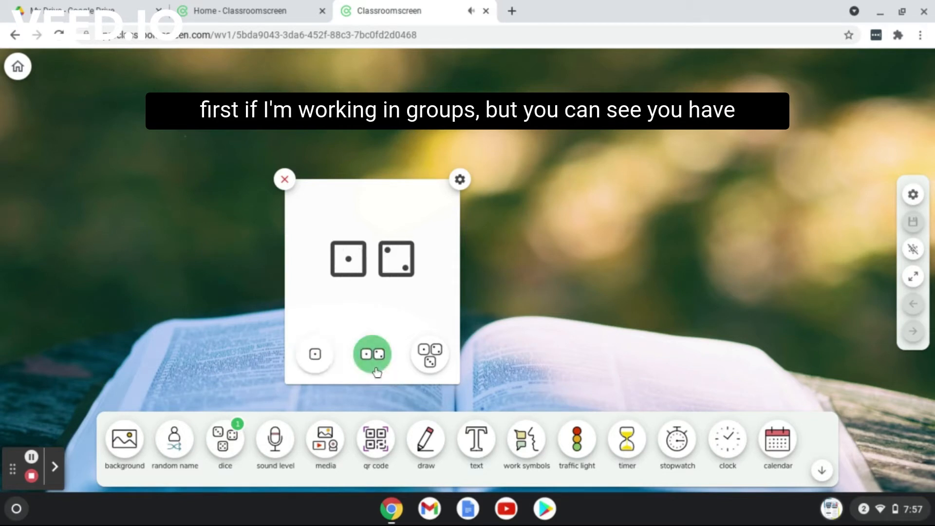
pyautogui.click(372, 353)
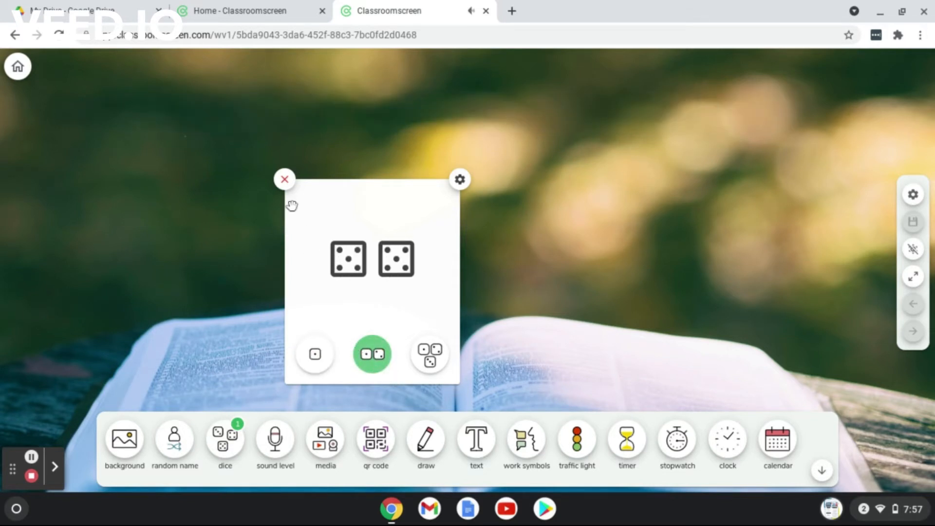
pyautogui.click(283, 179)
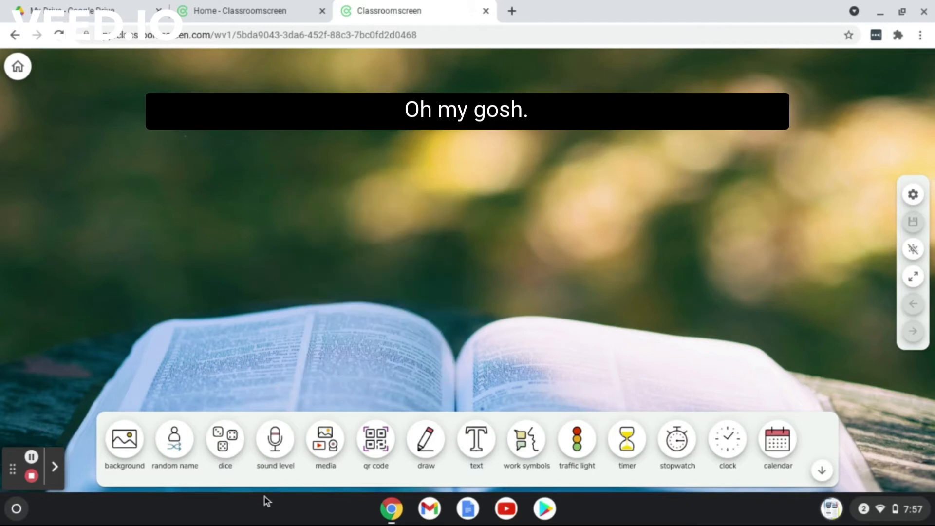
pyautogui.click(275, 444)
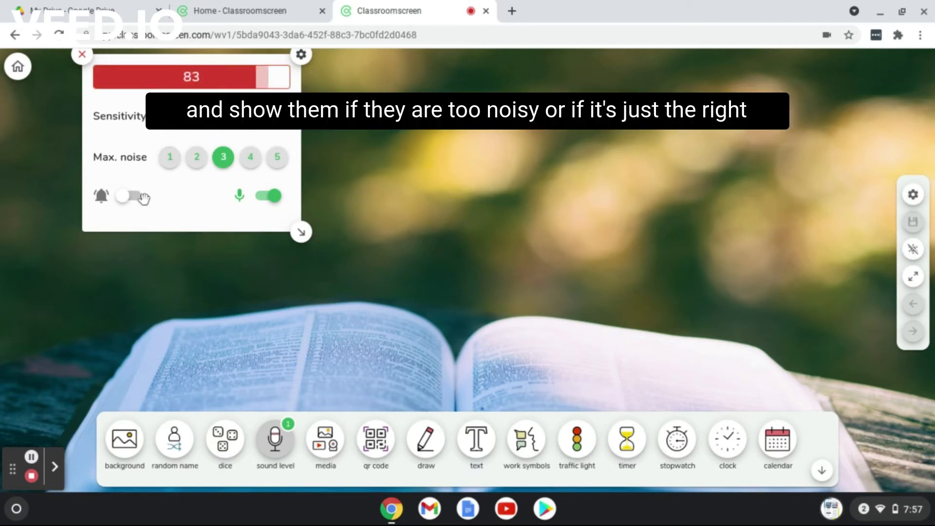
pyautogui.click(128, 195)
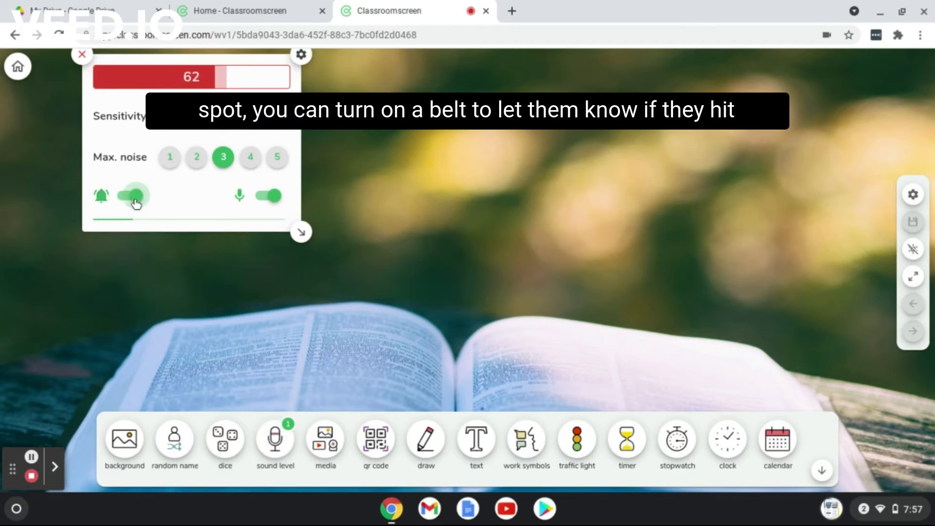
pyautogui.click(132, 195)
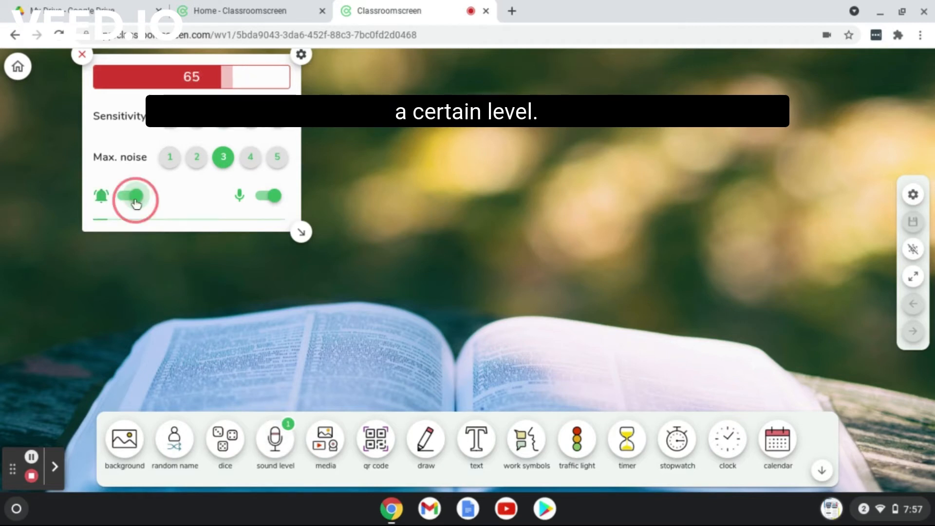
pyautogui.click(132, 195)
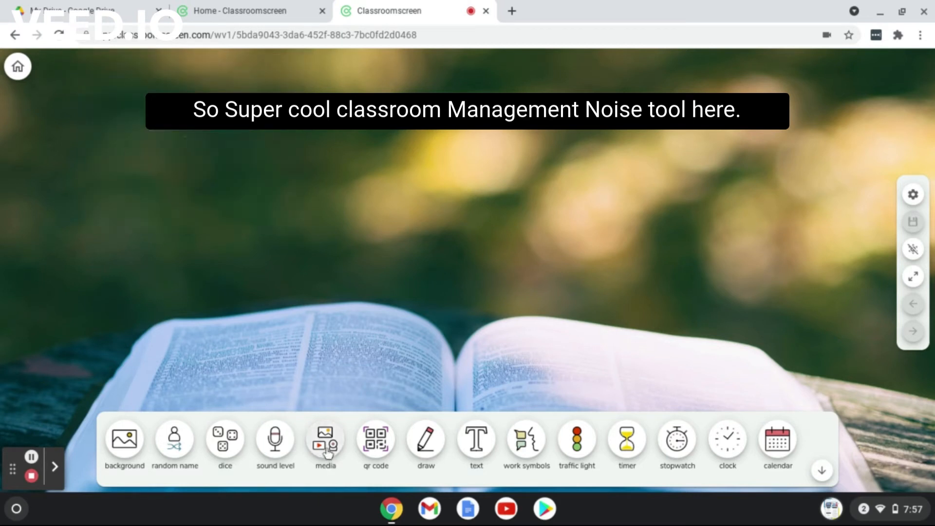
pyautogui.click(324, 444)
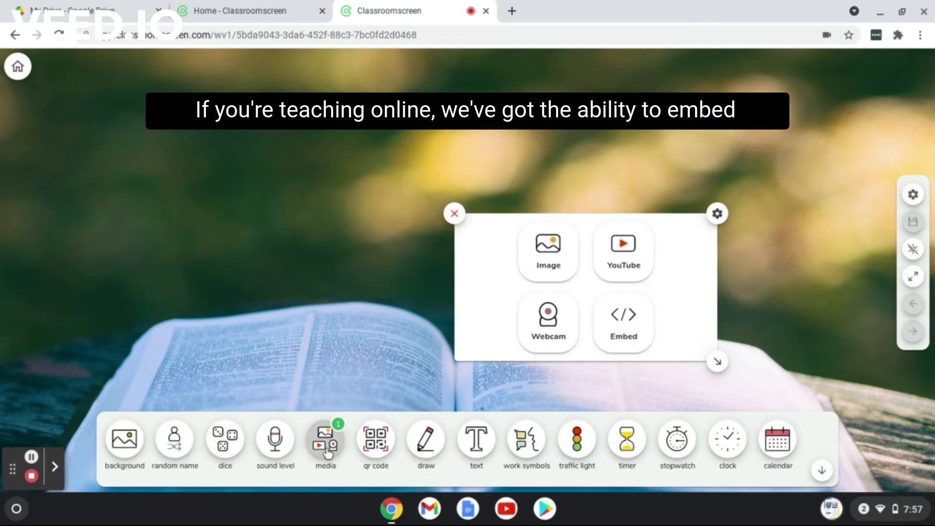
pyautogui.moveTo(623, 251)
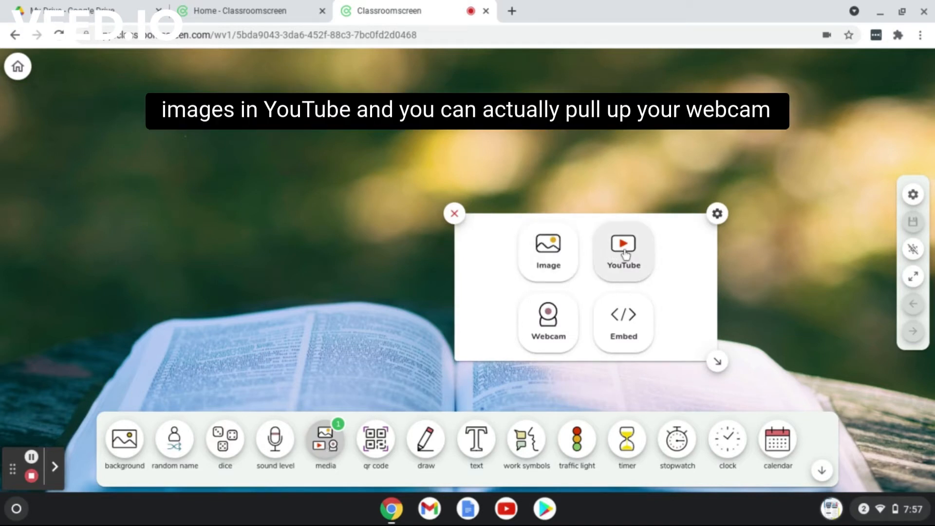
pyautogui.moveTo(546, 342)
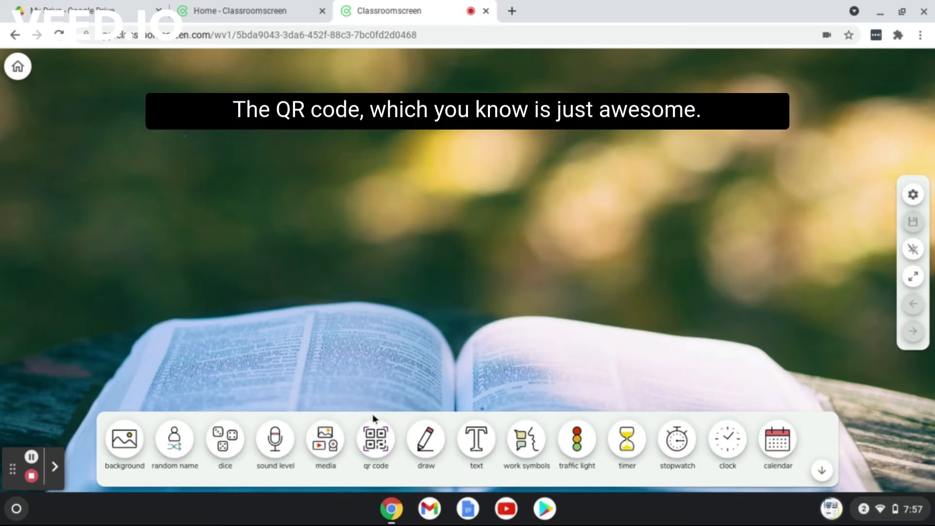
pyautogui.click(375, 441)
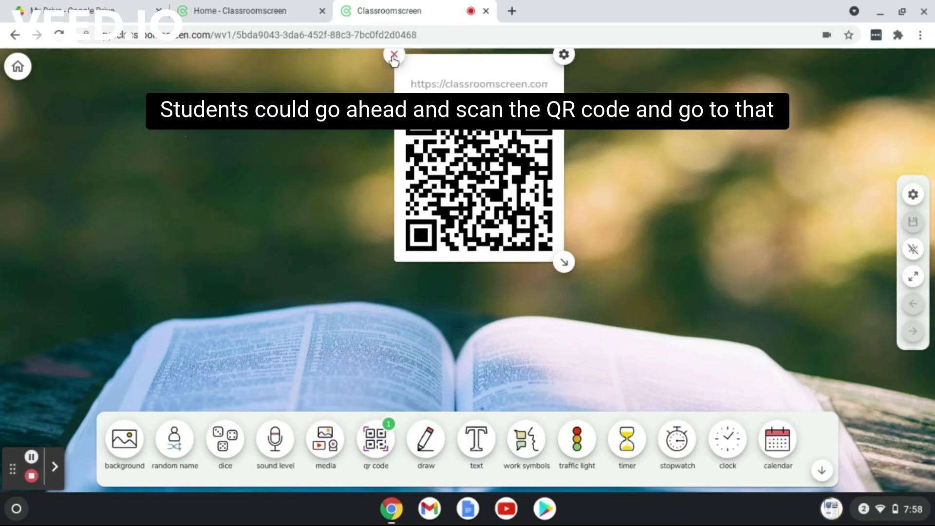
pyautogui.click(393, 54)
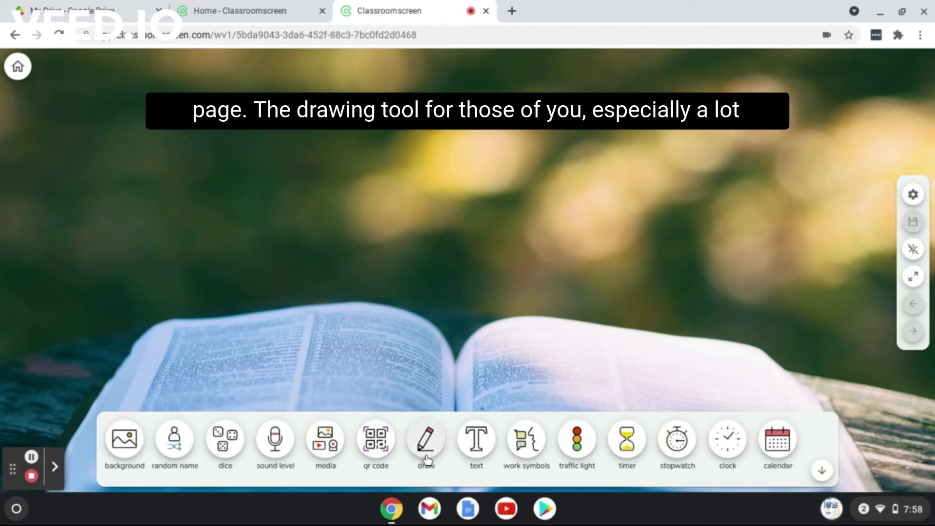
pyautogui.click(425, 444)
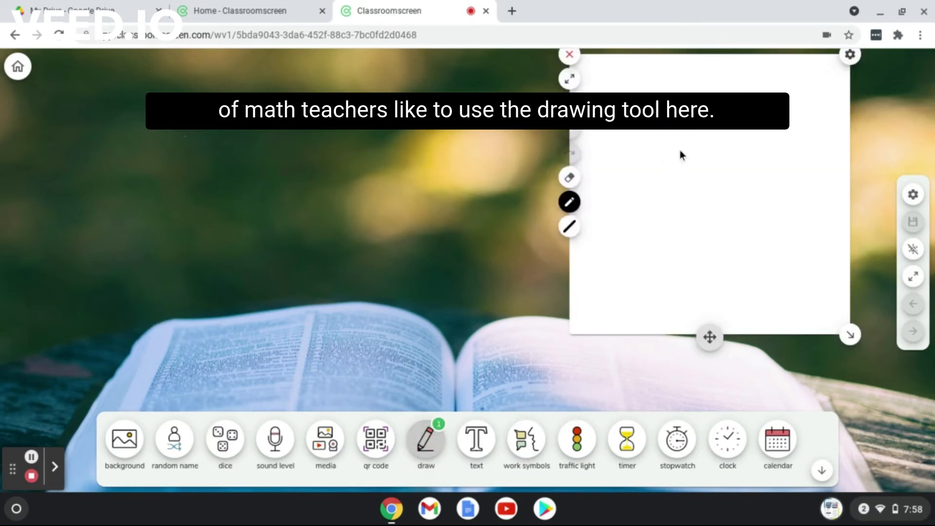
pyautogui.moveTo(648, 216)
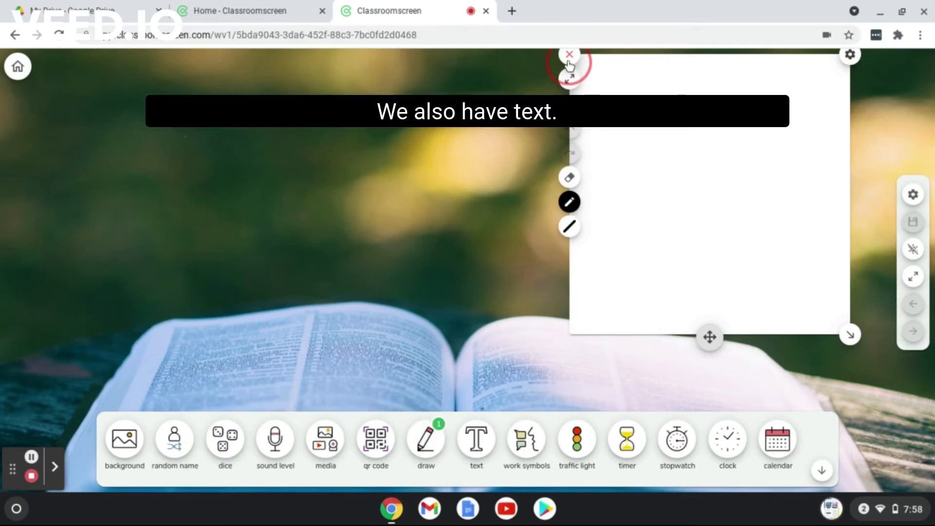
pyautogui.click(567, 54)
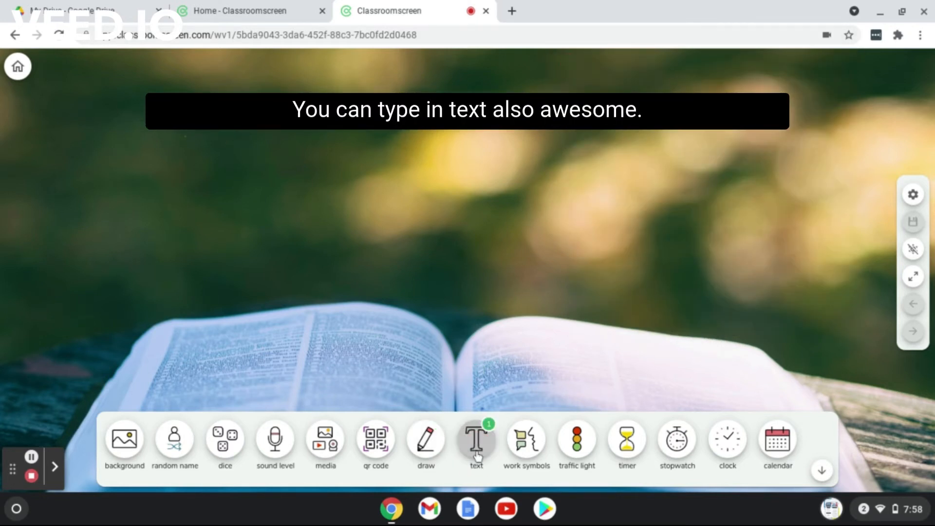
pyautogui.click(476, 440)
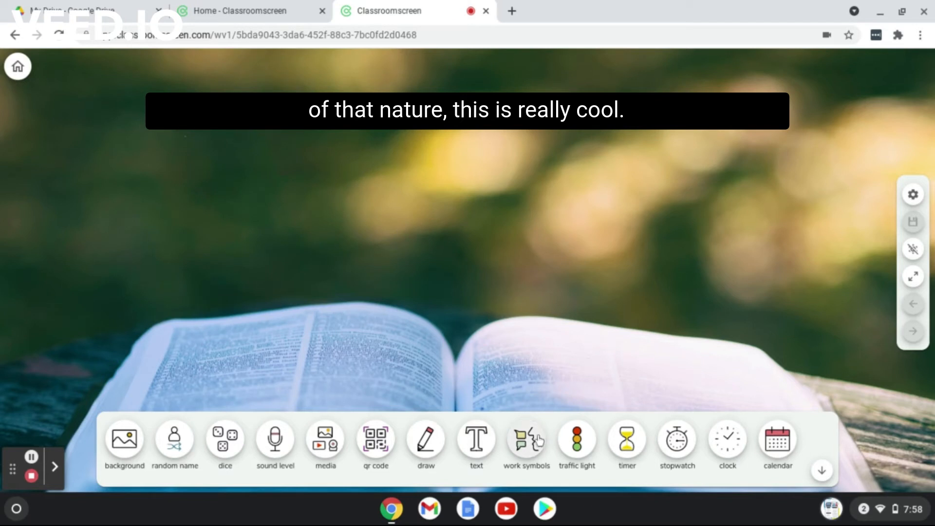
pyautogui.click(525, 439)
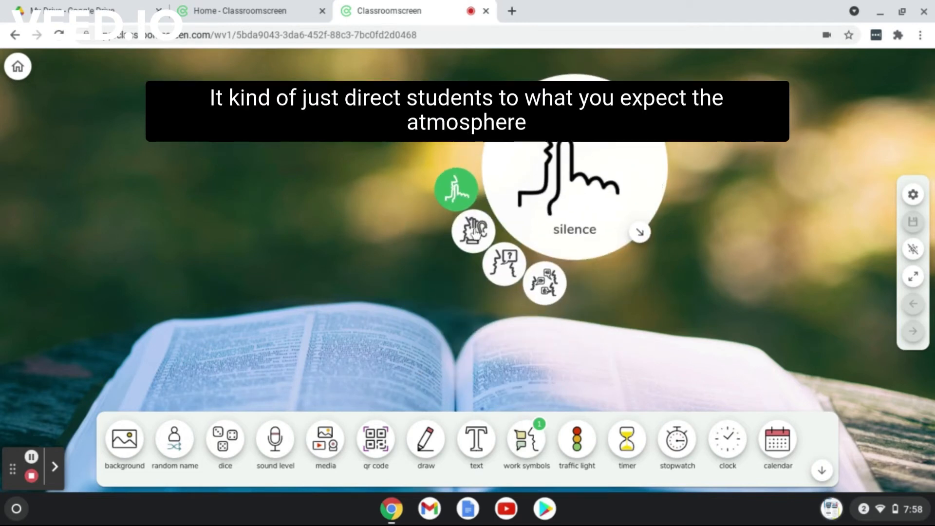
pyautogui.click(472, 231)
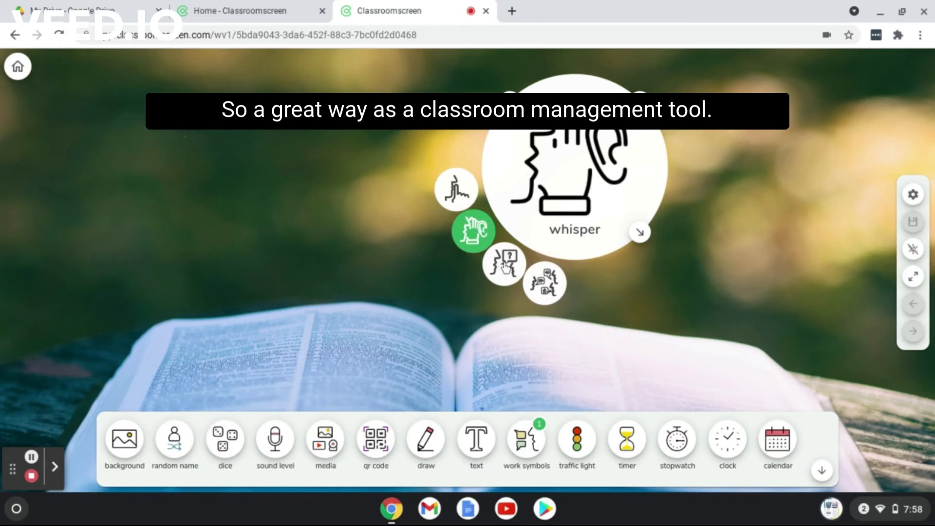
pyautogui.click(503, 264)
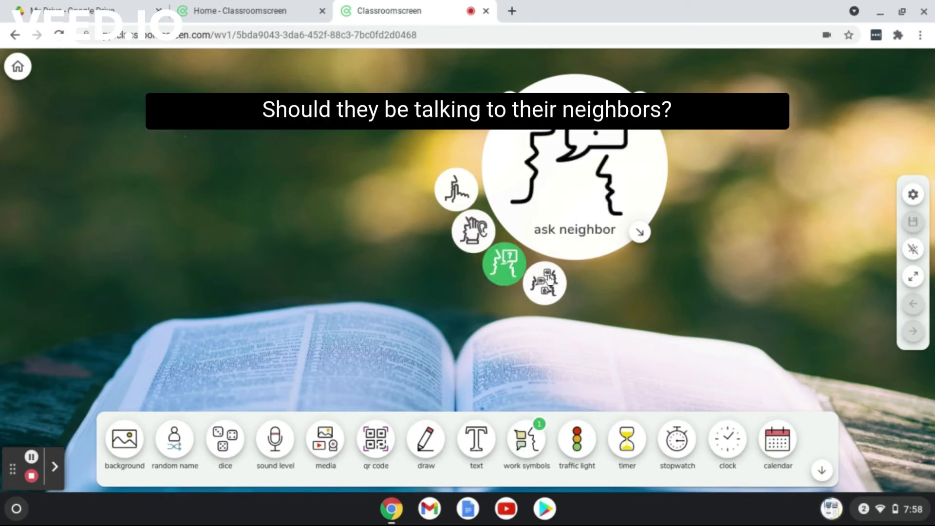
pyautogui.click(543, 282)
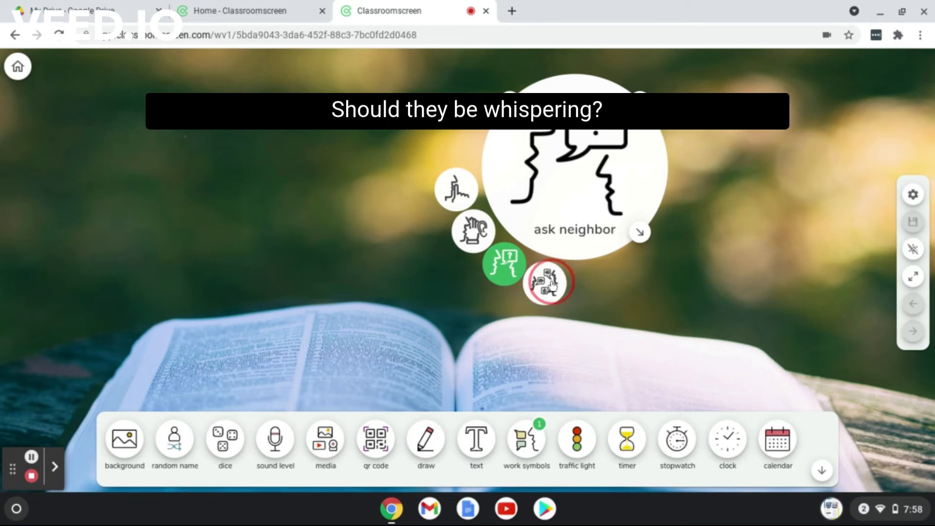
pyautogui.click(544, 282)
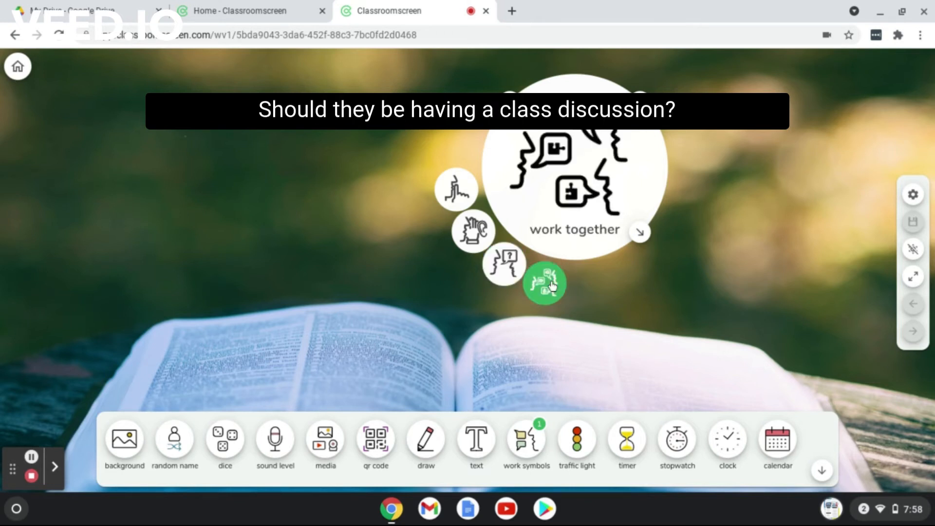
pyautogui.click(456, 190)
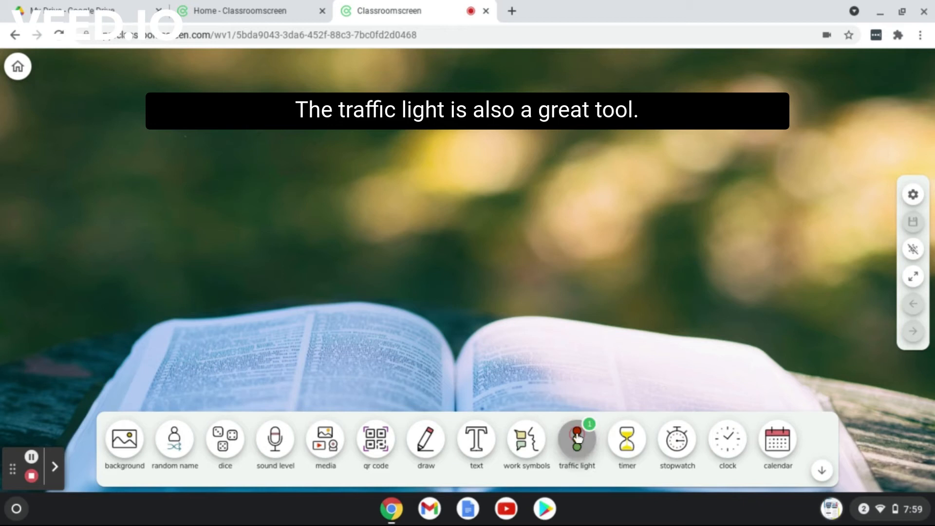
pyautogui.click(575, 439)
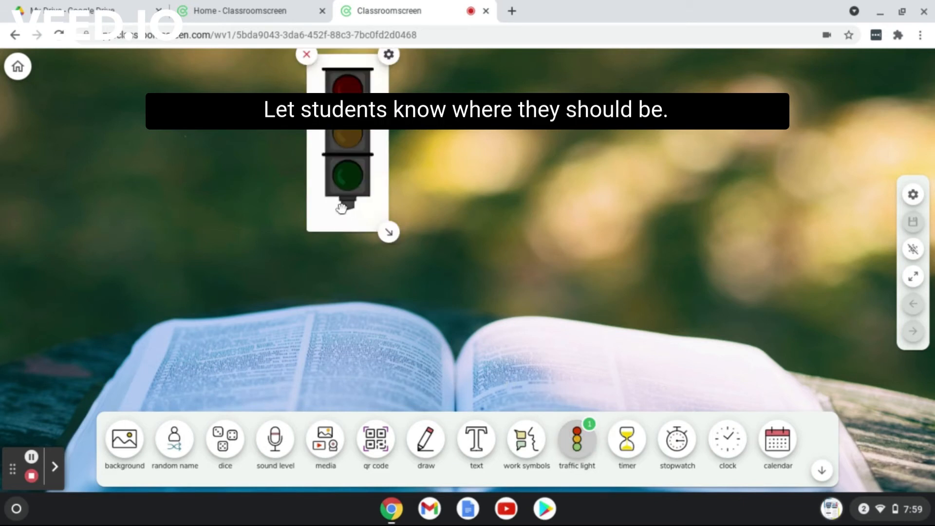
pyautogui.click(344, 99)
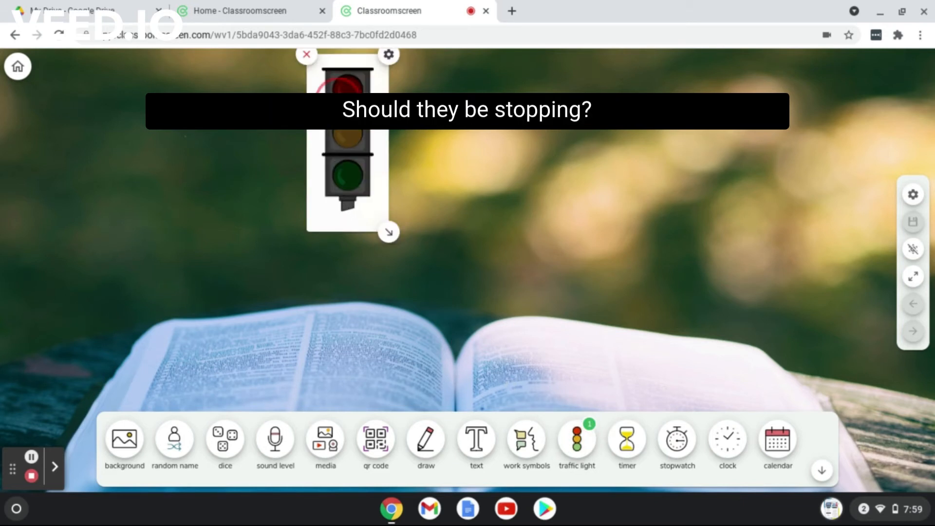
pyautogui.click(346, 134)
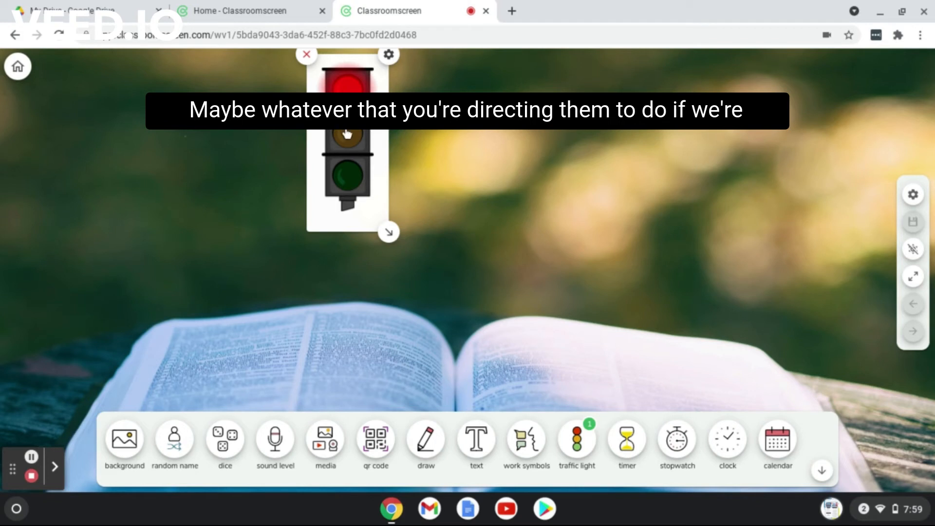
pyautogui.click(345, 133)
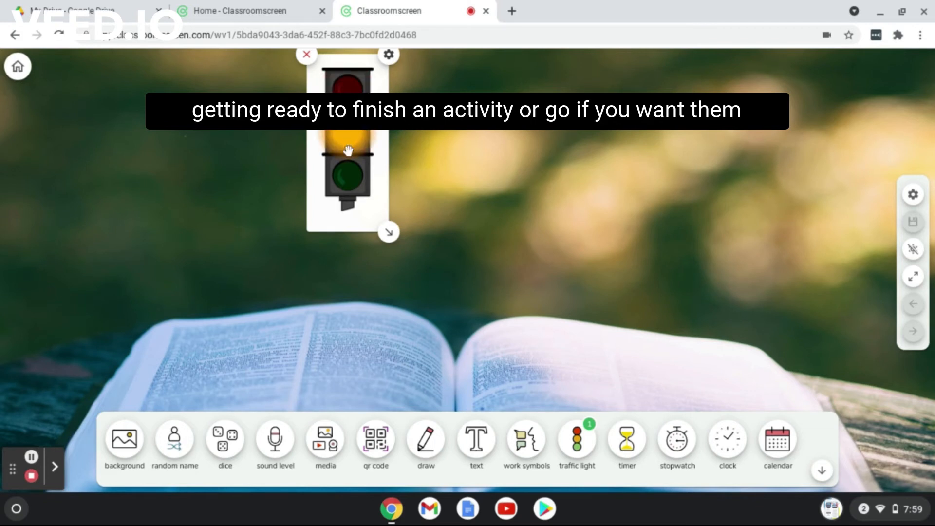
pyautogui.click(345, 176)
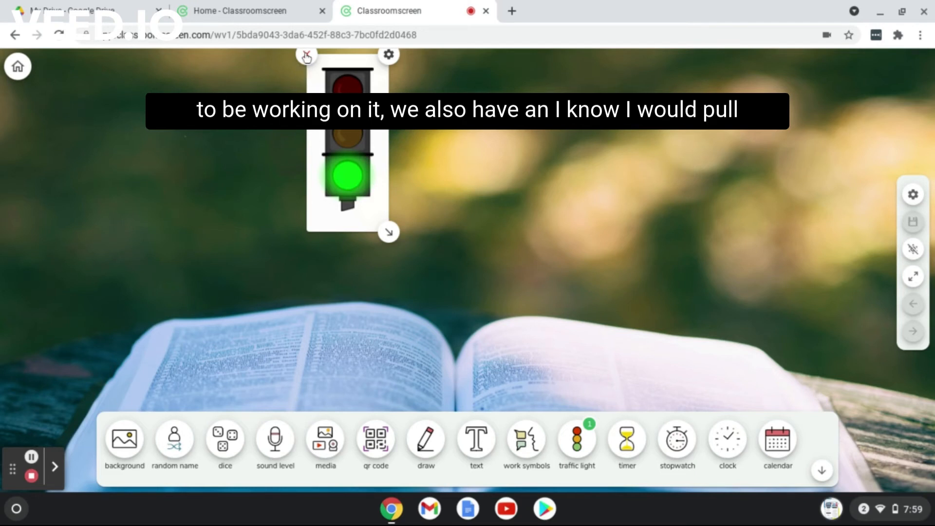
pyautogui.click(306, 57)
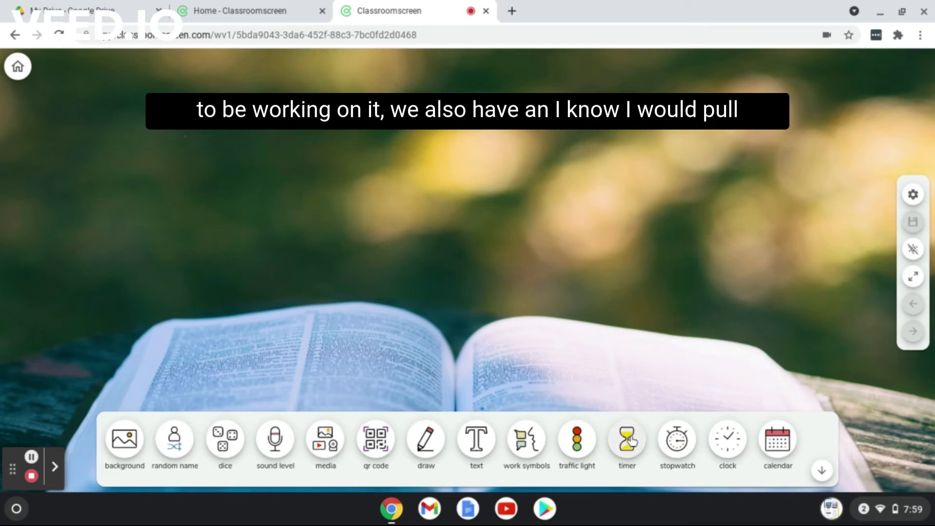
pyautogui.click(626, 439)
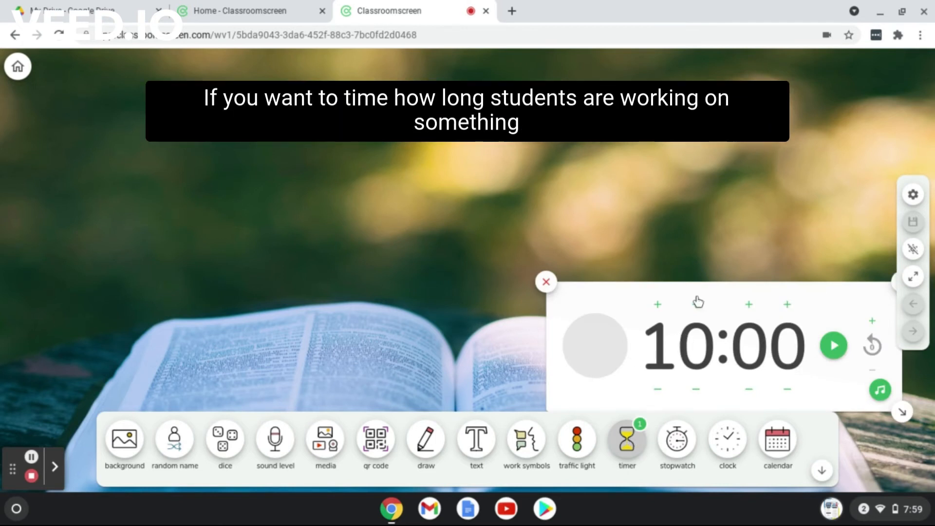
pyautogui.moveTo(547, 289)
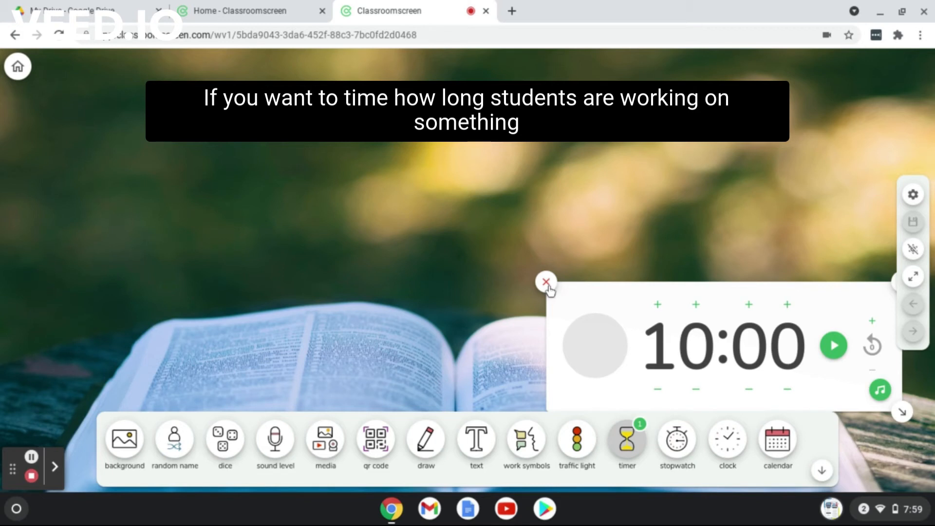
pyautogui.click(545, 280)
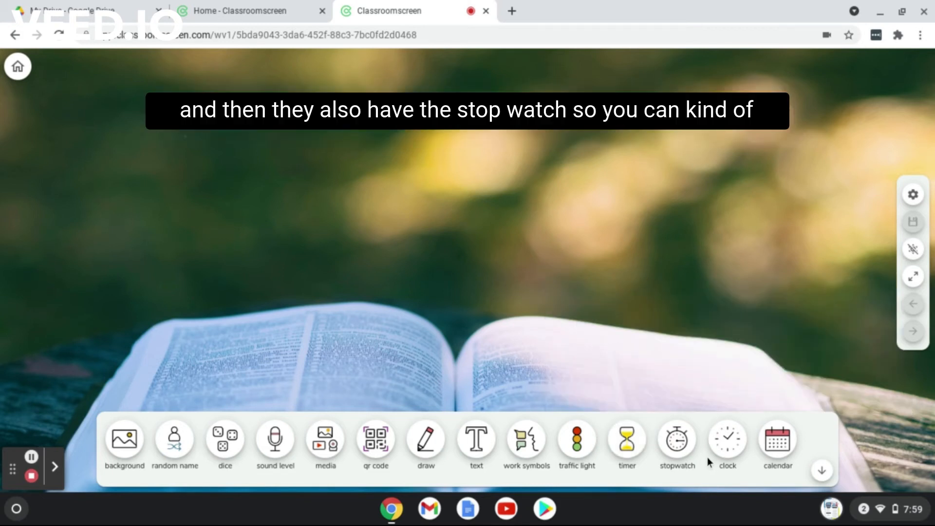
pyautogui.click(676, 440)
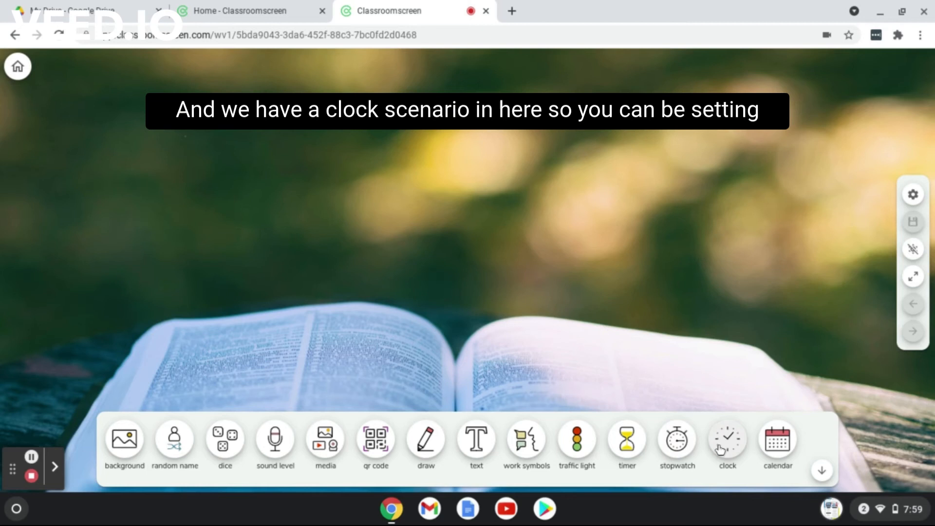
pyautogui.click(726, 439)
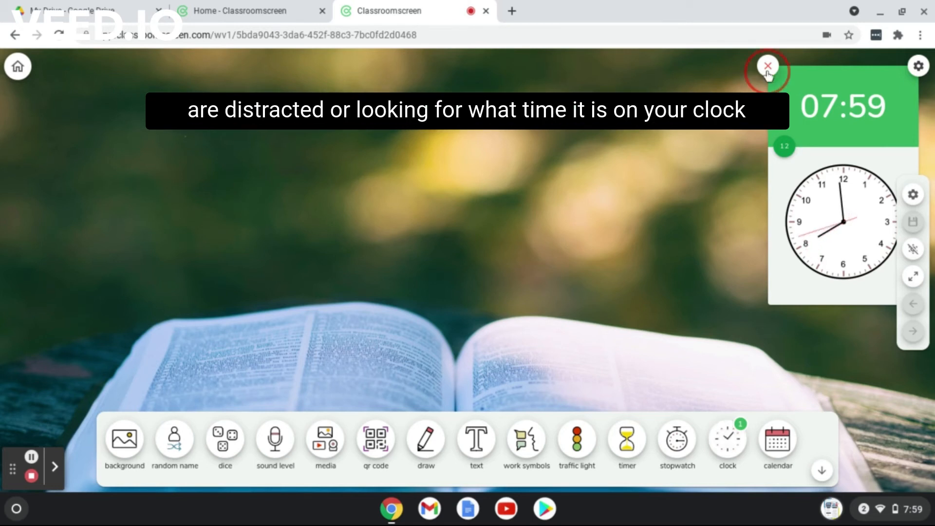
pyautogui.click(768, 65)
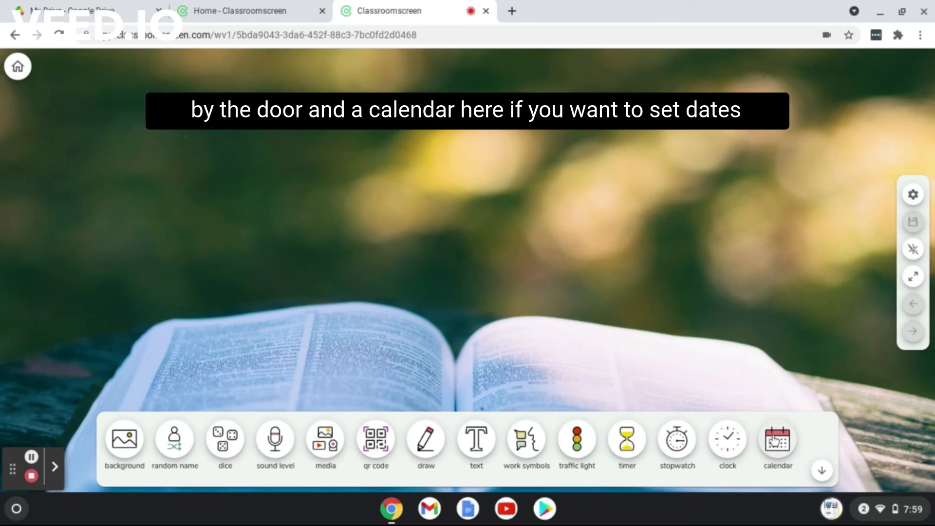
pyautogui.click(777, 444)
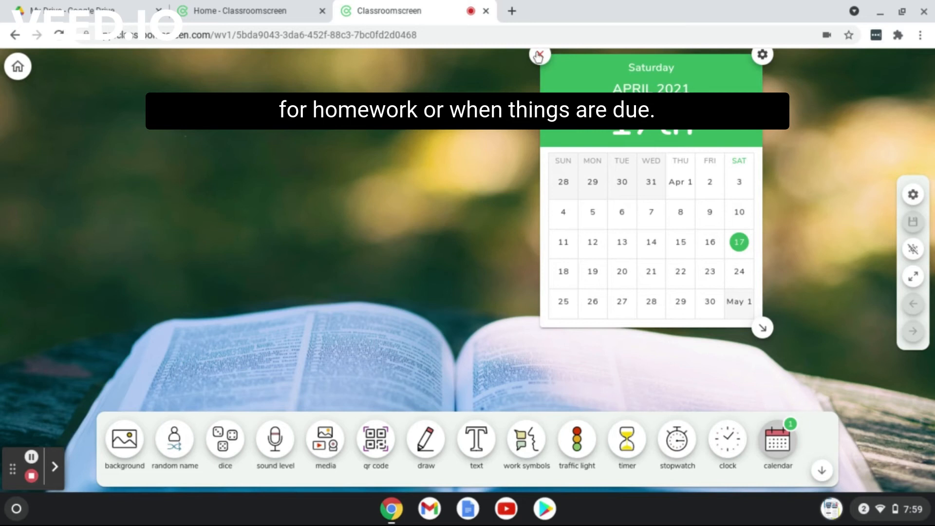
pyautogui.click(539, 55)
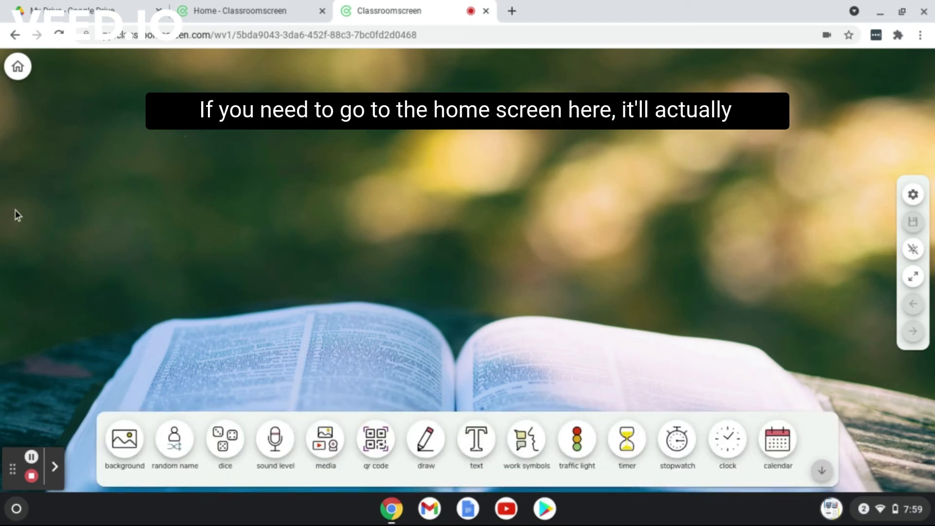
# Return to My screens and add a new poll card beside the open-book screen
pyautogui.click(17, 66)
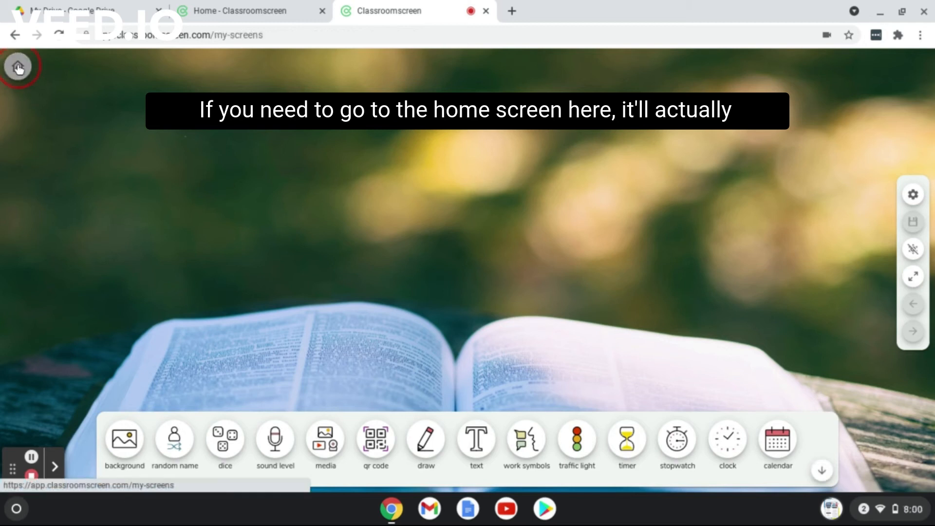
pyautogui.click(17, 66)
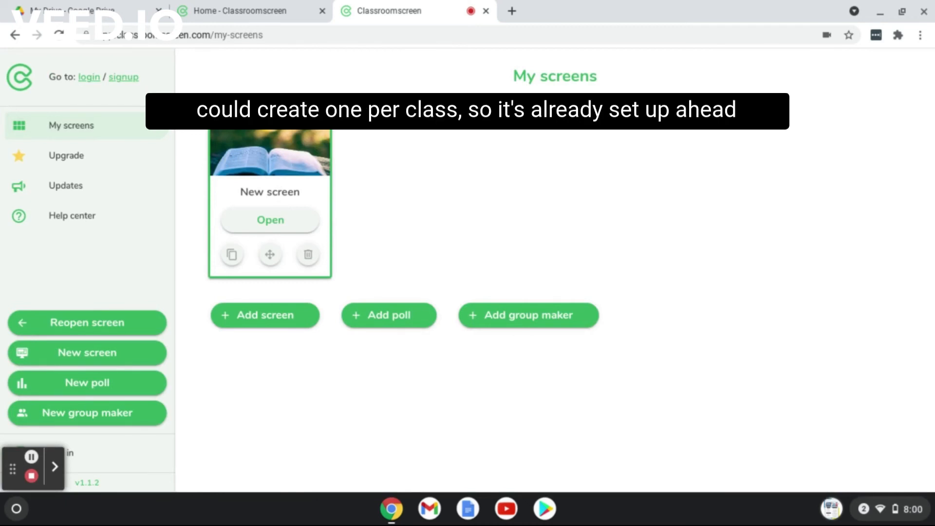
pyautogui.moveTo(265, 153)
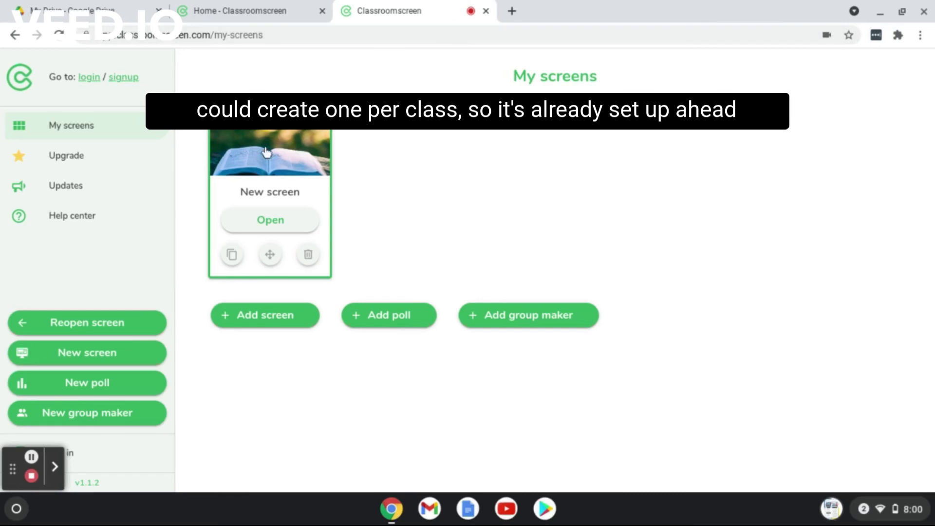
pyautogui.moveTo(269, 230)
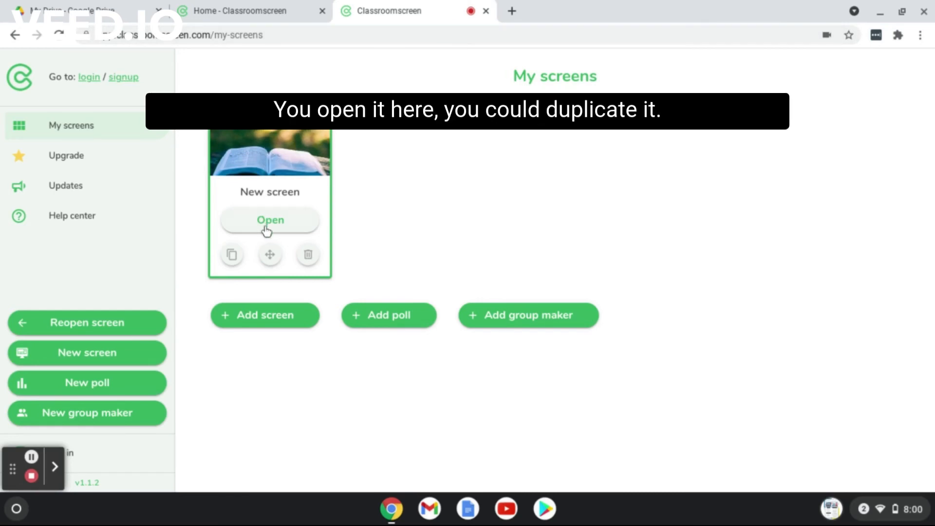
pyautogui.moveTo(232, 254)
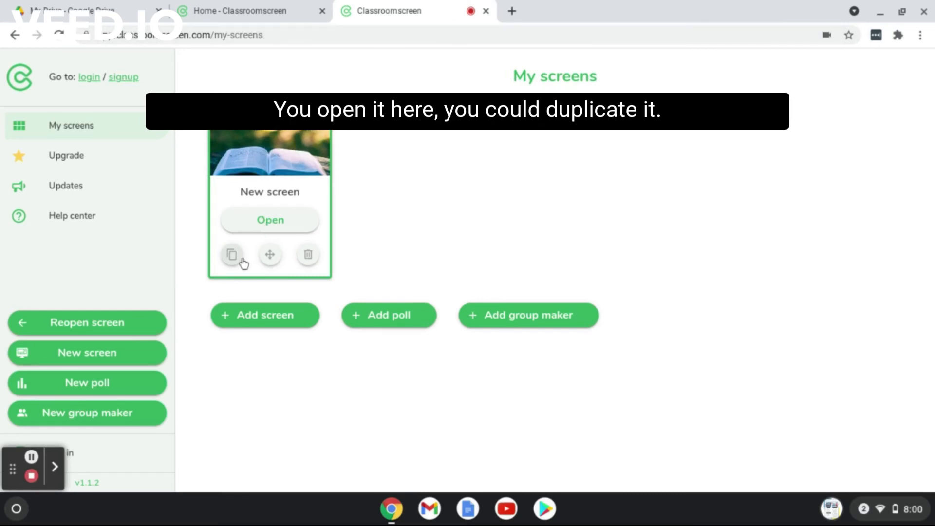
pyautogui.moveTo(422, 331)
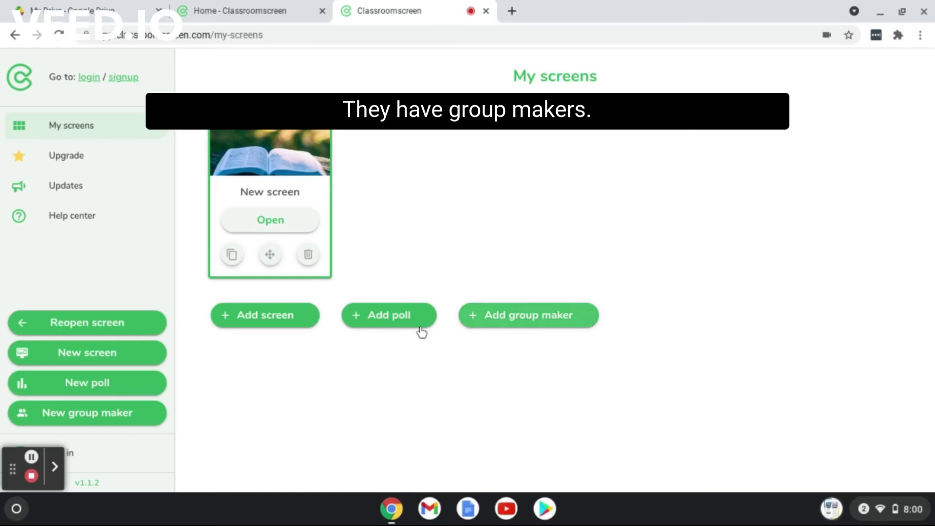
pyautogui.moveTo(374, 330)
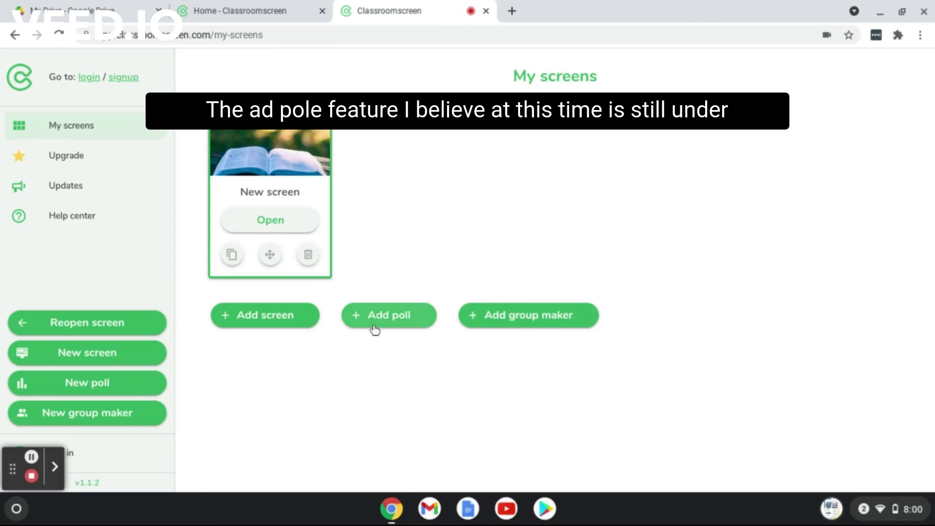
pyautogui.click(388, 314)
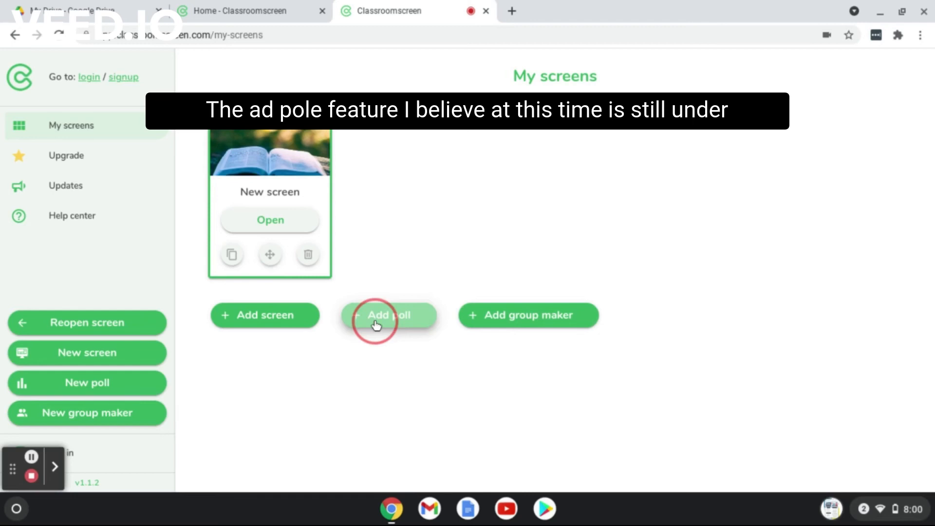
pyautogui.click(388, 314)
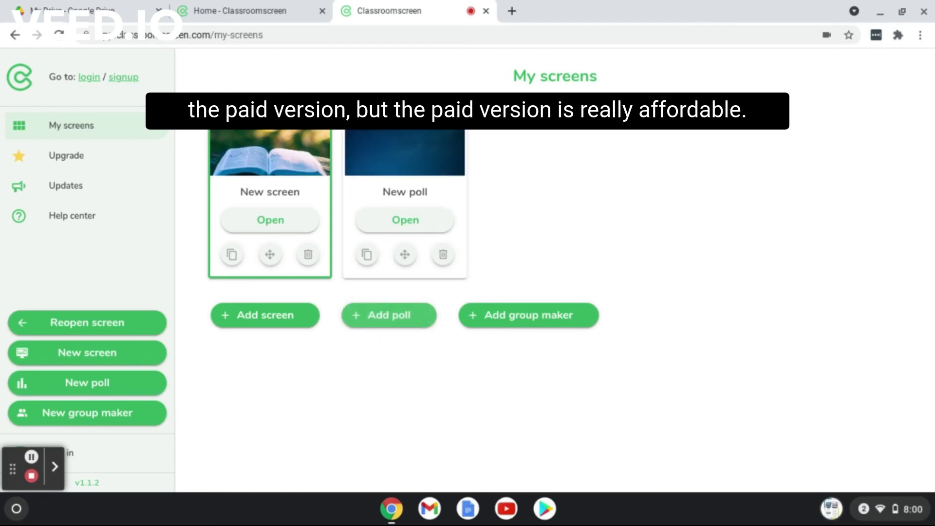
pyautogui.moveTo(65, 155)
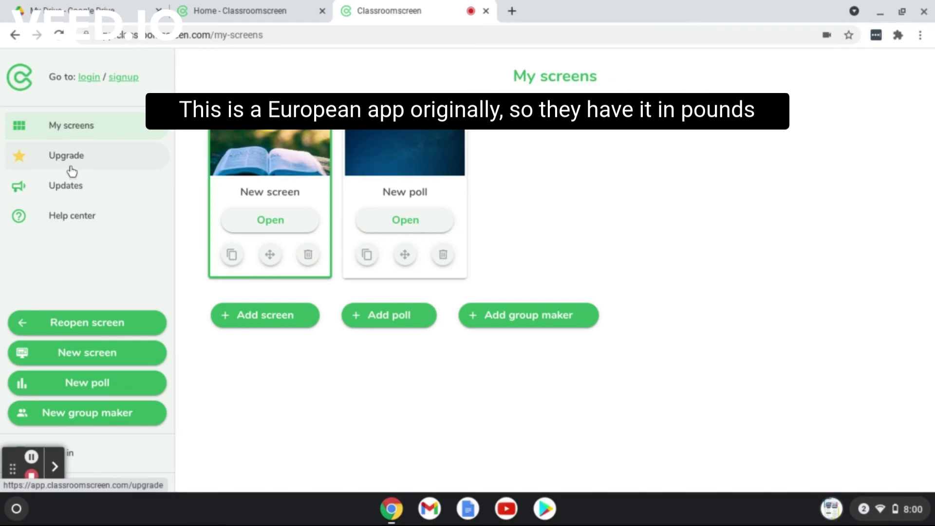
pyautogui.moveTo(76, 164)
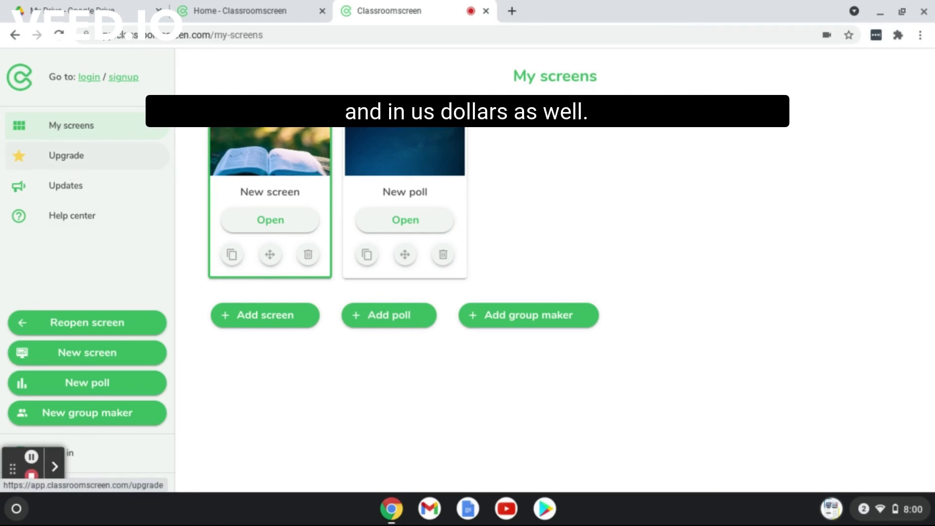
# Show the Upgrade pricing page: Basic free, Pro $29.90/year, School Pro custom
pyautogui.click(66, 156)
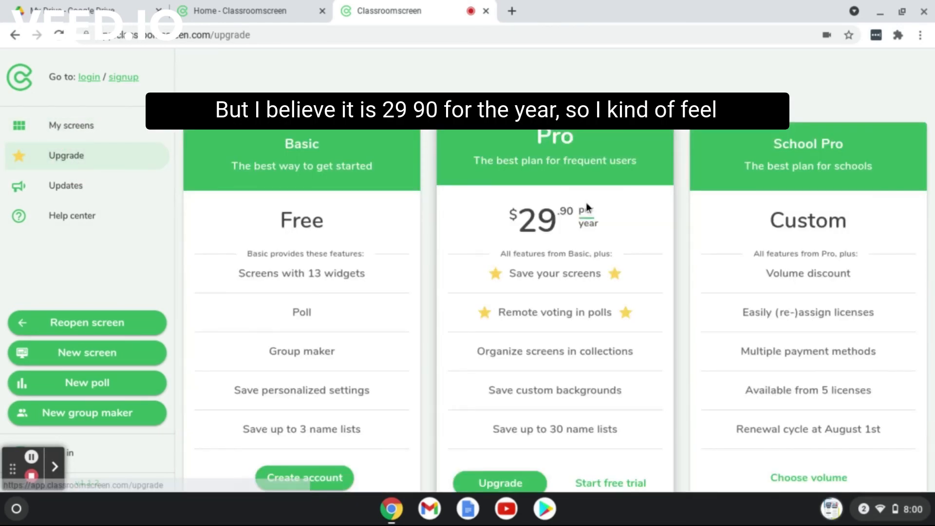
pyautogui.moveTo(625, 222)
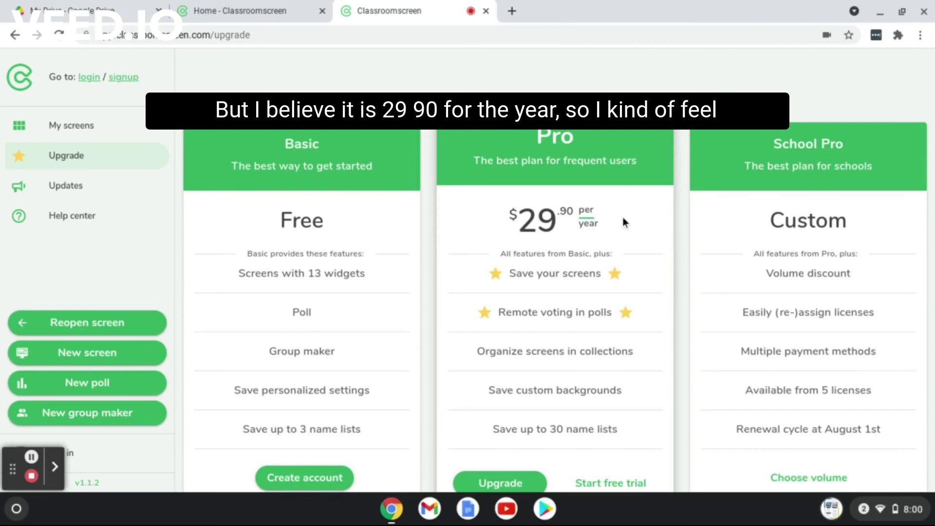
pyautogui.moveTo(601, 275)
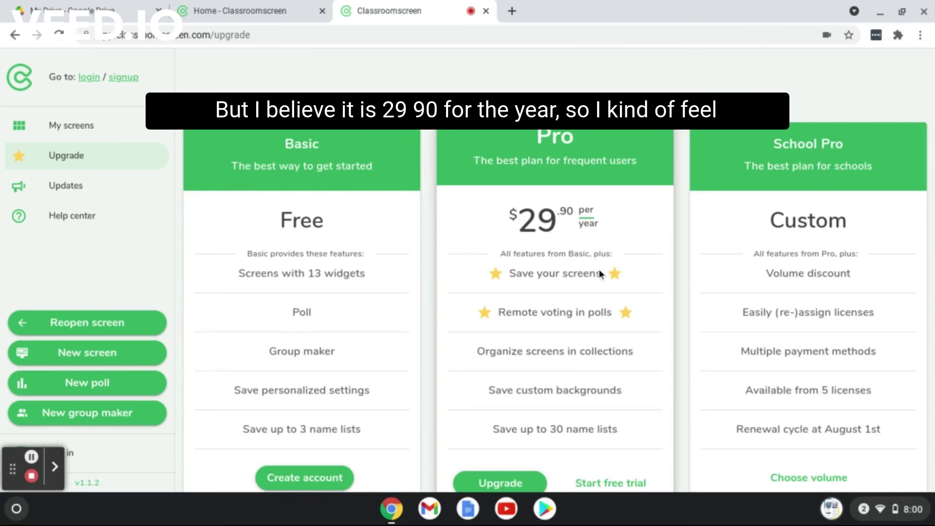
pyautogui.moveTo(592, 308)
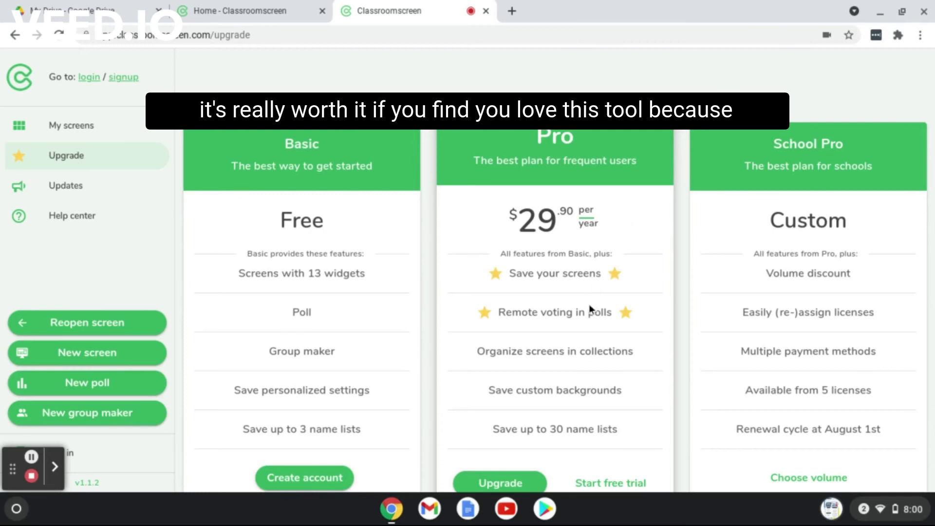
pyautogui.moveTo(590, 317)
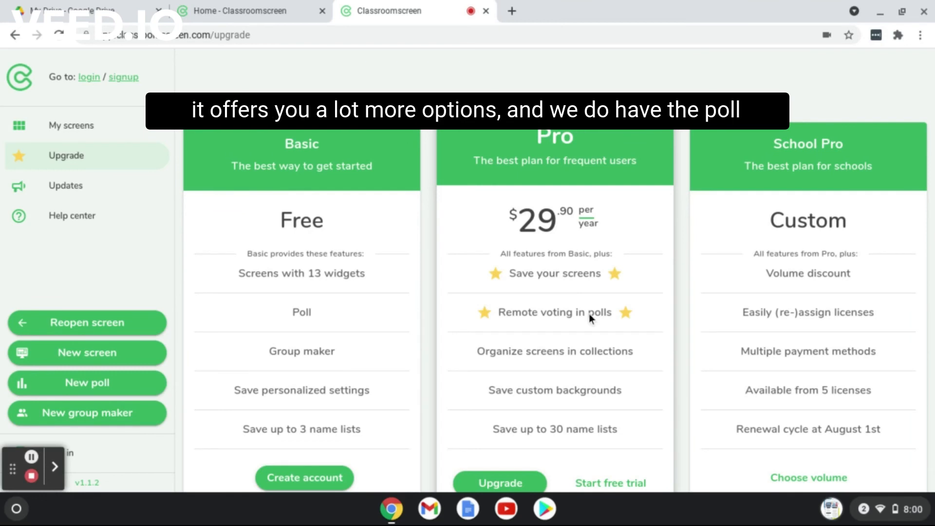
pyautogui.moveTo(253, 322)
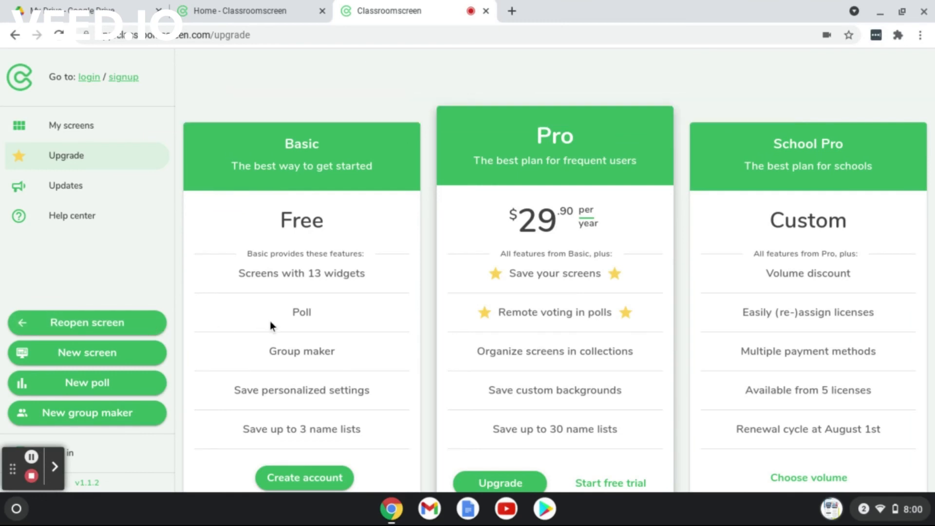
# Create a new poll using the Smileys question type
pyautogui.click(86, 382)
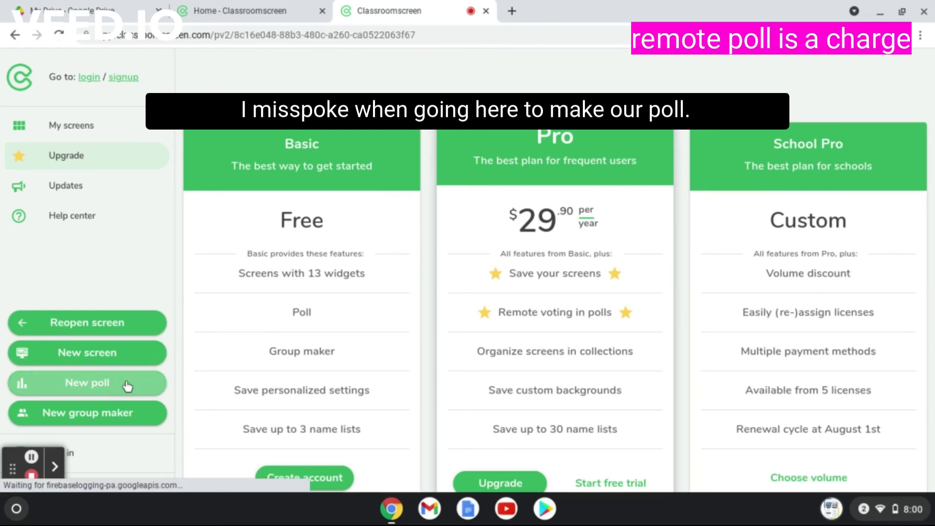
pyautogui.click(87, 381)
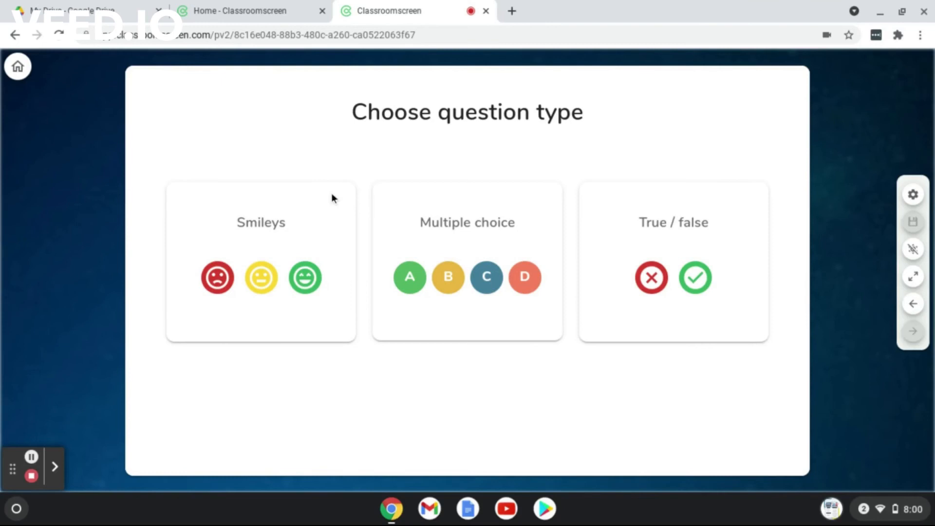
pyautogui.click(337, 308)
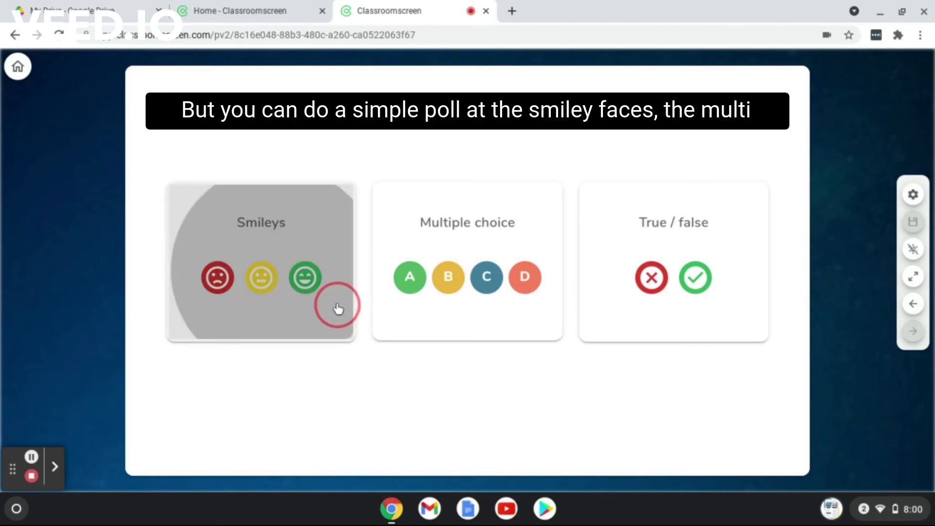
pyautogui.click(261, 262)
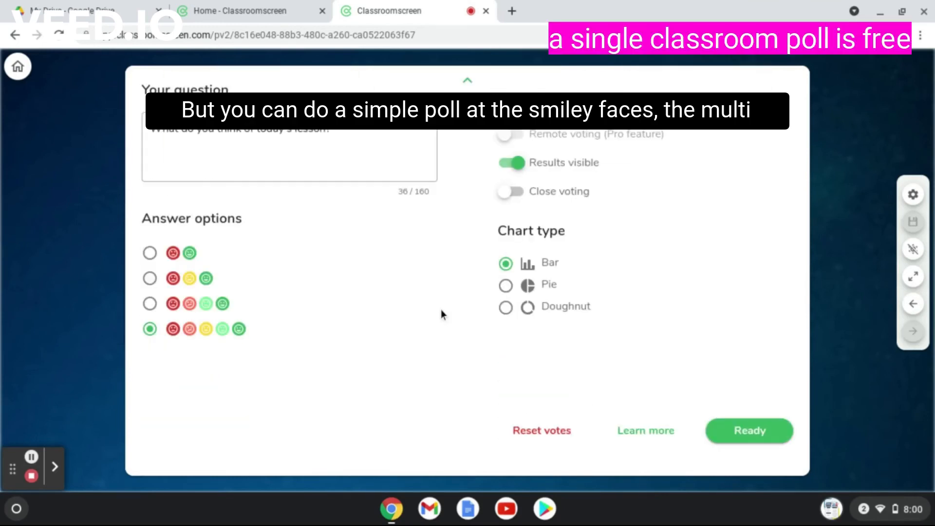
pyautogui.moveTo(621, 349)
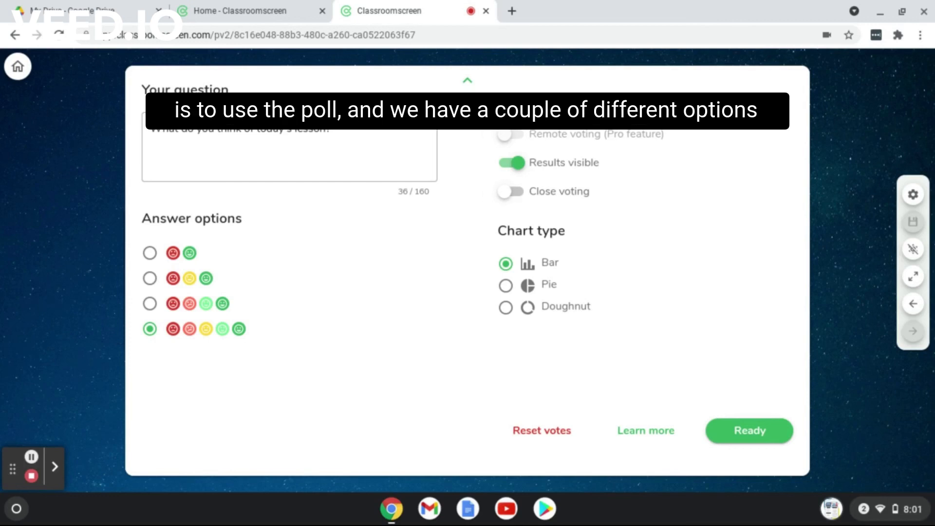
# Set the poll's chart type to Pie and then to Doughnut
pyautogui.click(505, 284)
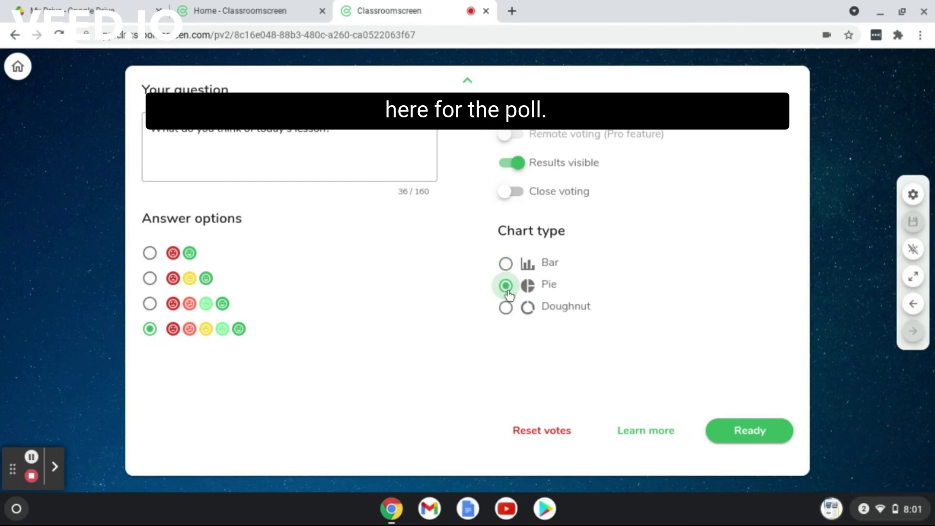
pyautogui.click(505, 306)
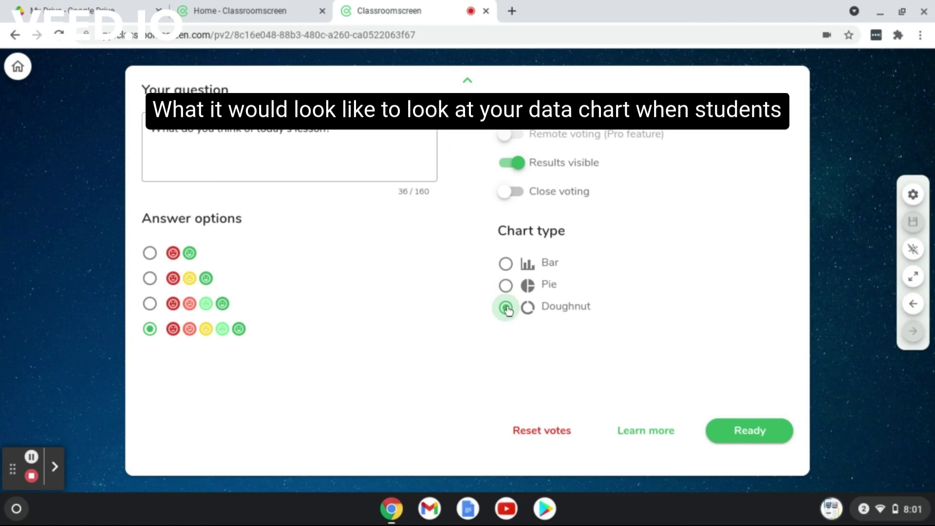
pyautogui.click(504, 306)
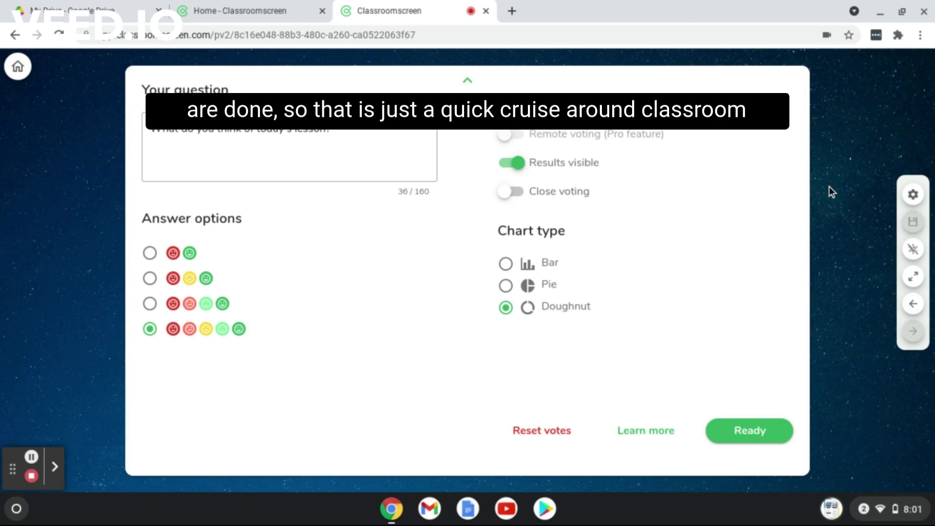
pyautogui.moveTo(787, 192)
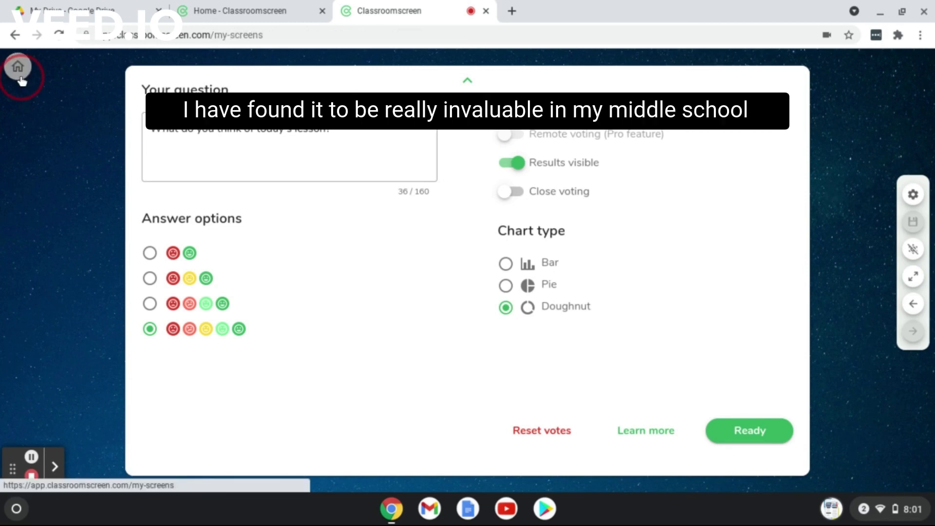
# Go back to My screens and reopen the New screen card with the open-book background
pyautogui.click(18, 65)
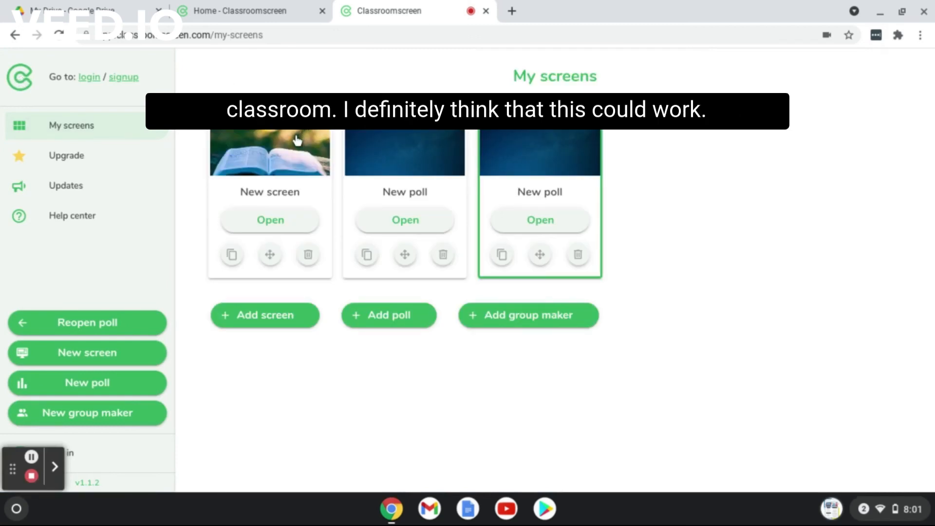
pyautogui.click(270, 219)
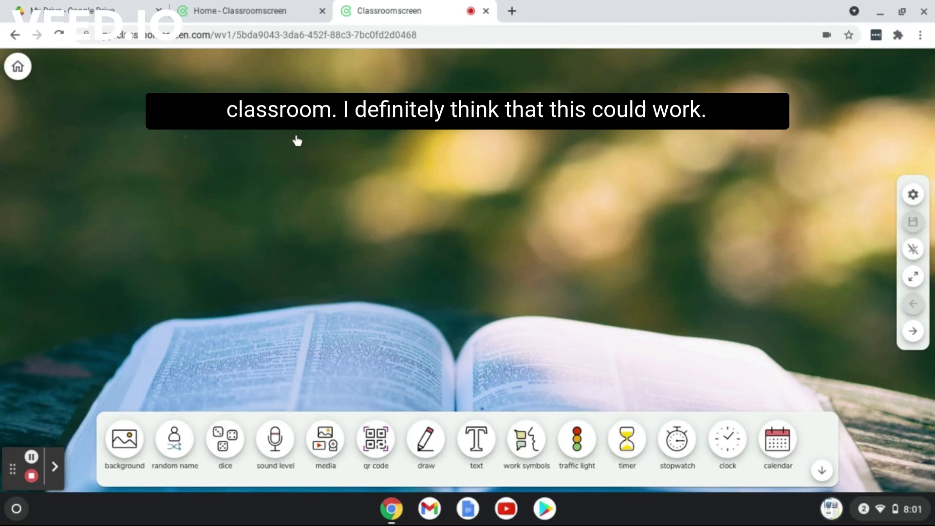